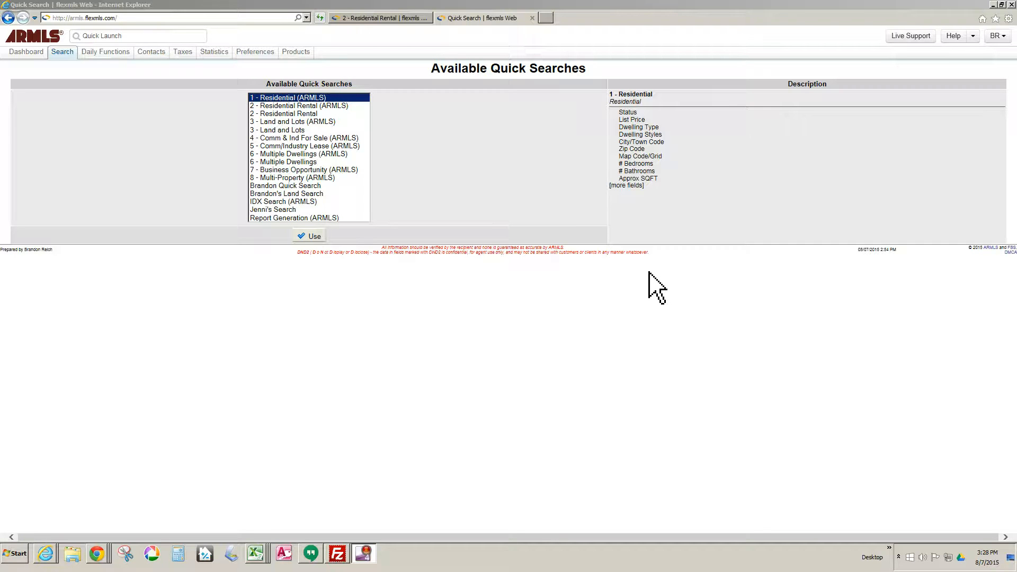
pyautogui.moveTo(576, 198)
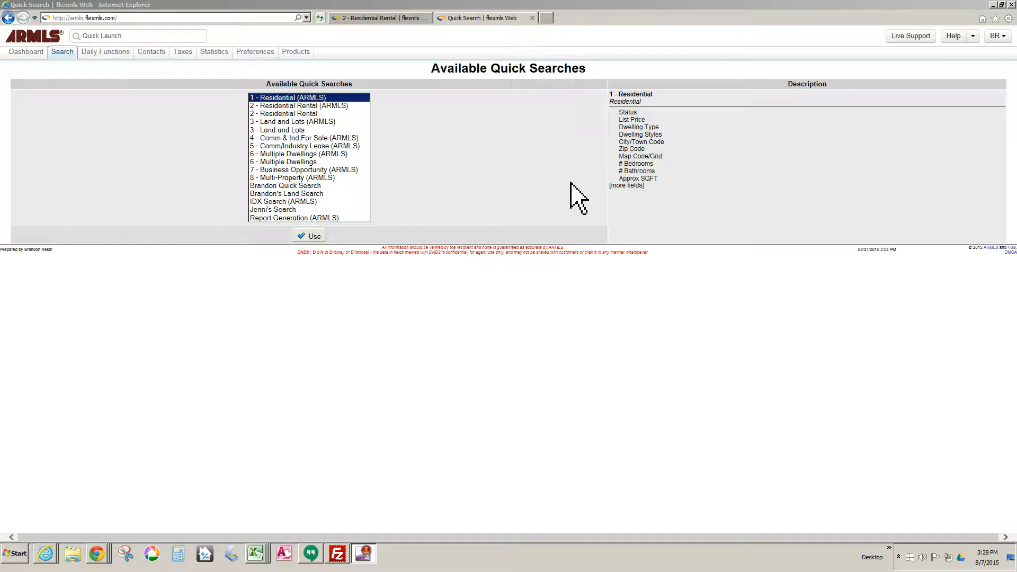
pyautogui.moveTo(496, 94)
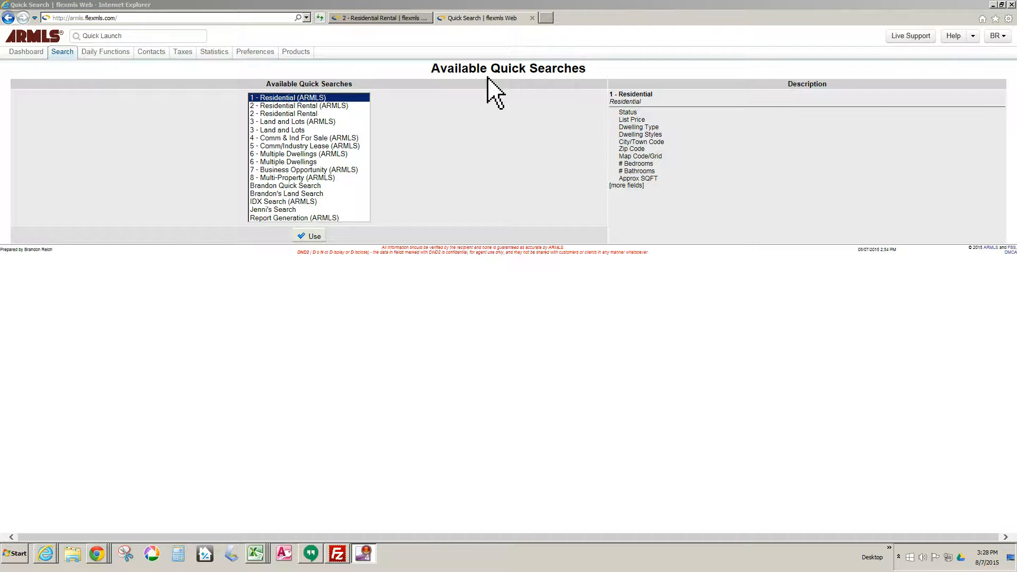
pyautogui.moveTo(315, 52)
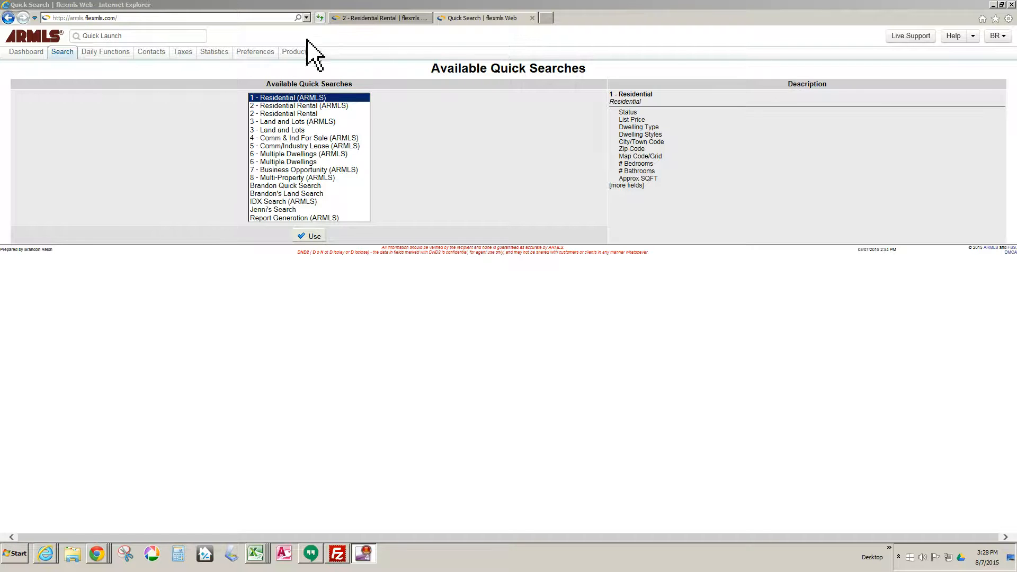
pyautogui.moveTo(769, 140)
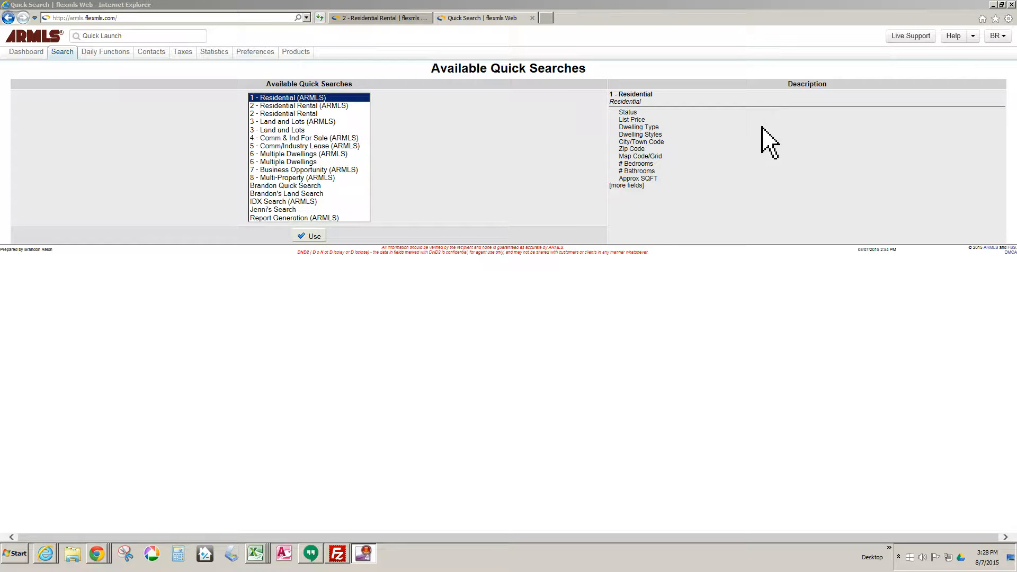
pyautogui.moveTo(724, 119)
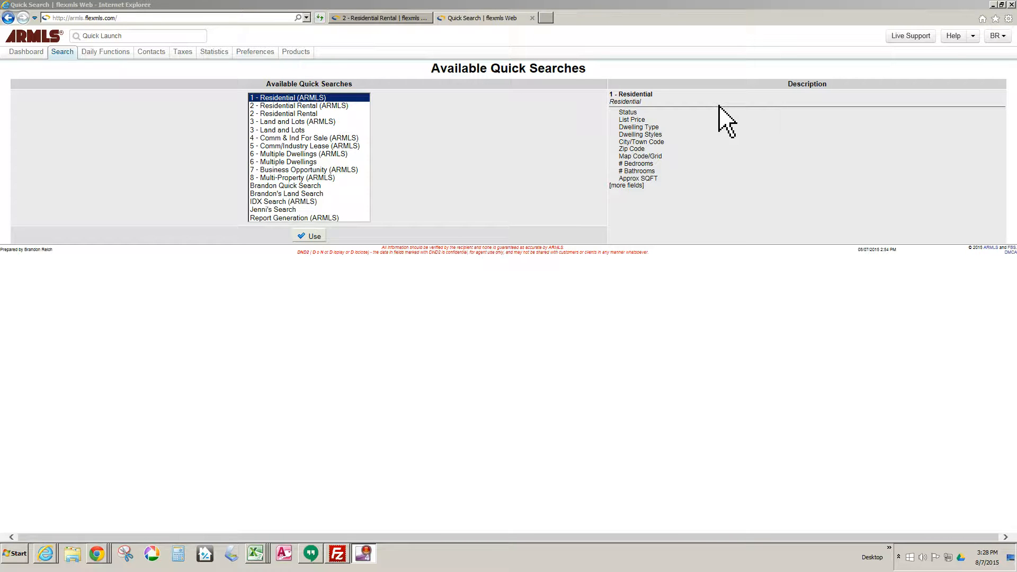
pyautogui.moveTo(457, 67)
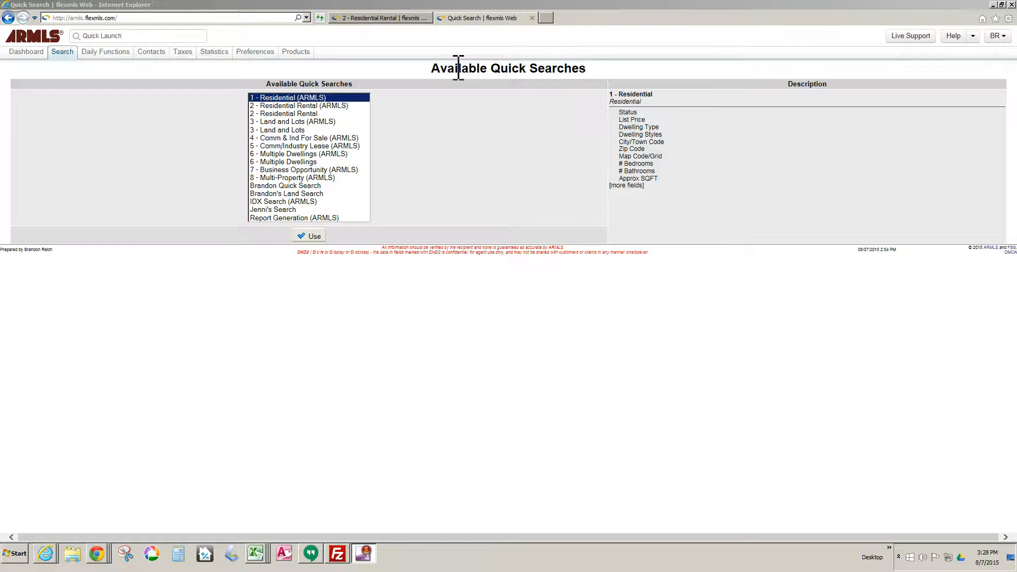
pyautogui.moveTo(504, 128)
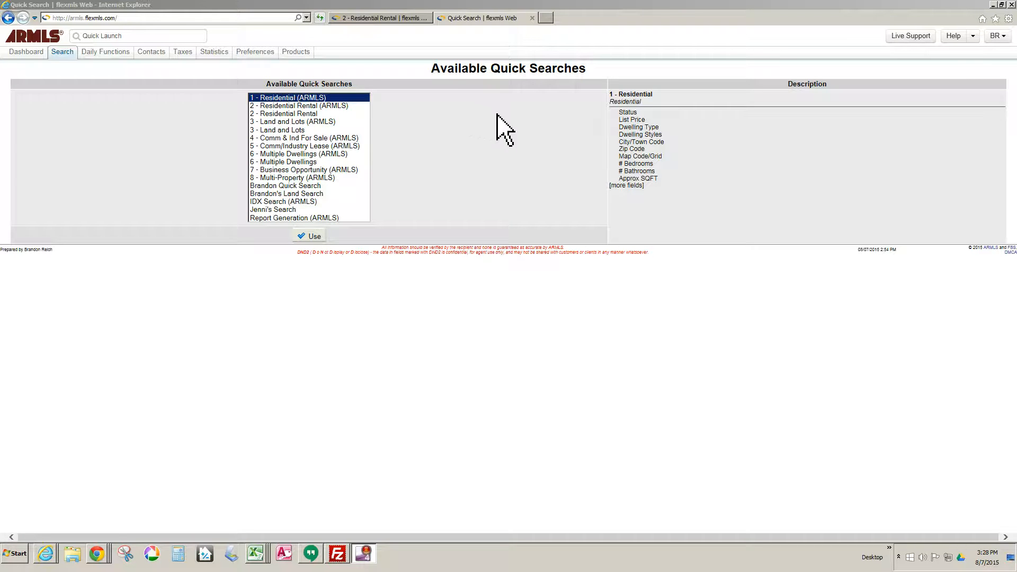
pyautogui.moveTo(258, 70)
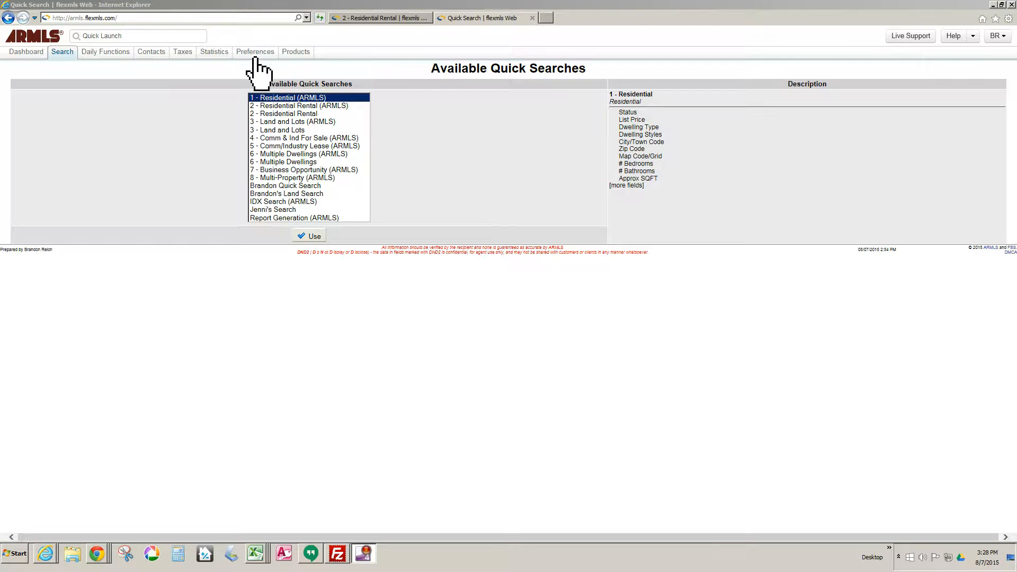
# - Go to the My Exports page from the Preferences menu
pyautogui.click(255, 51)
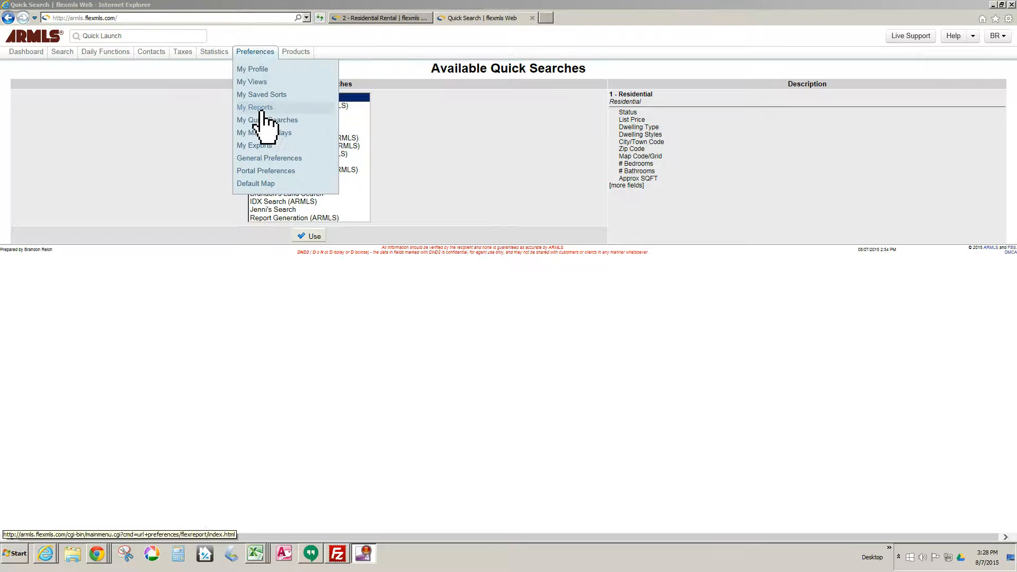
pyautogui.moveTo(254, 145)
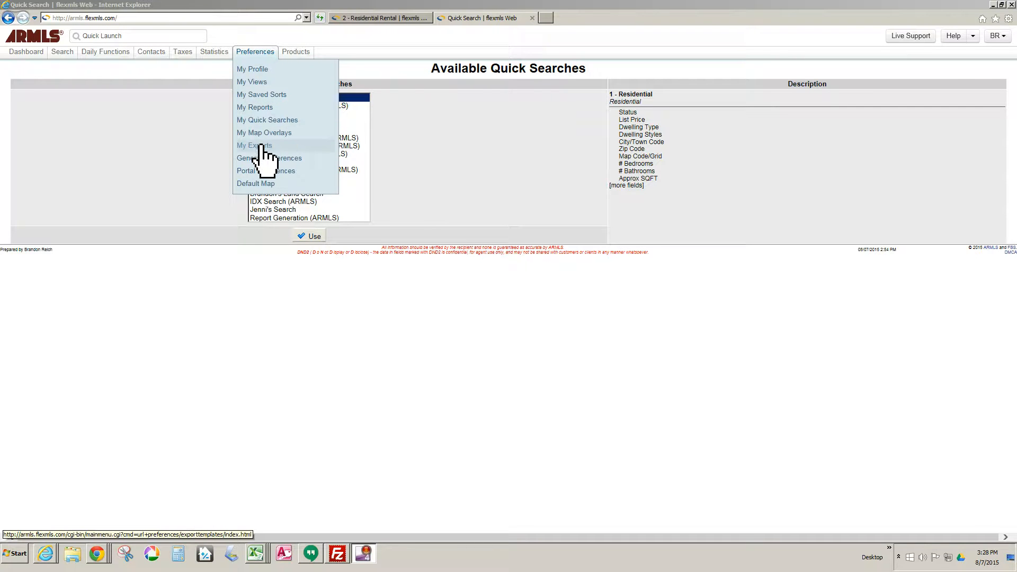
pyautogui.click(254, 146)
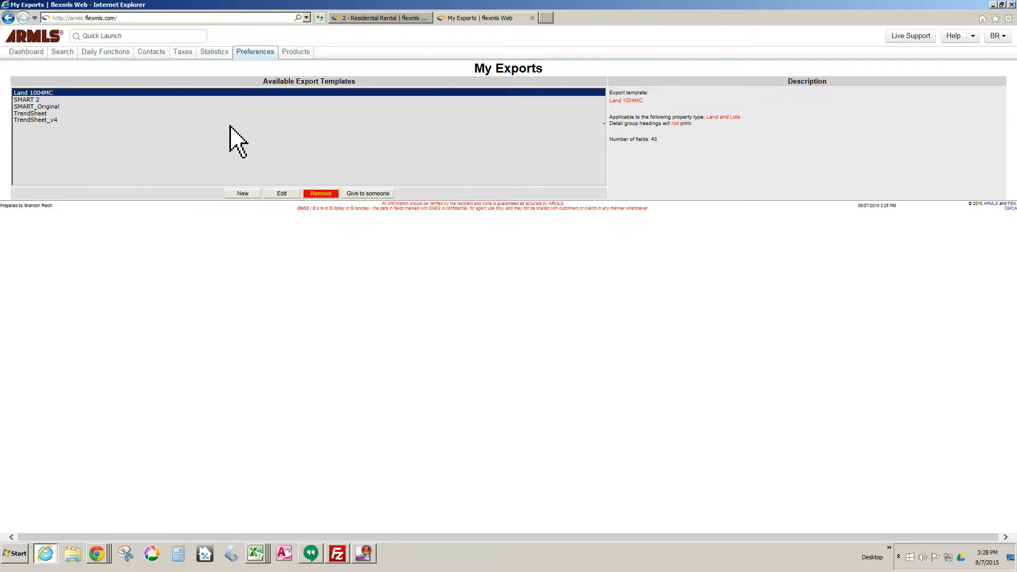
pyautogui.moveTo(233, 172)
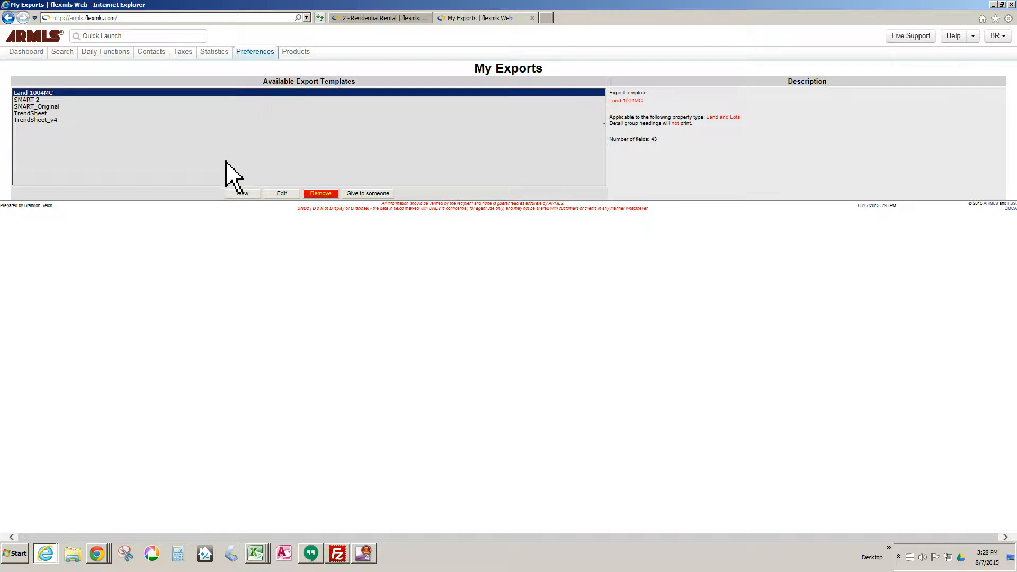
# - Create a new export template named Spark, group names shown first, property type Residential
pyautogui.click(241, 193)
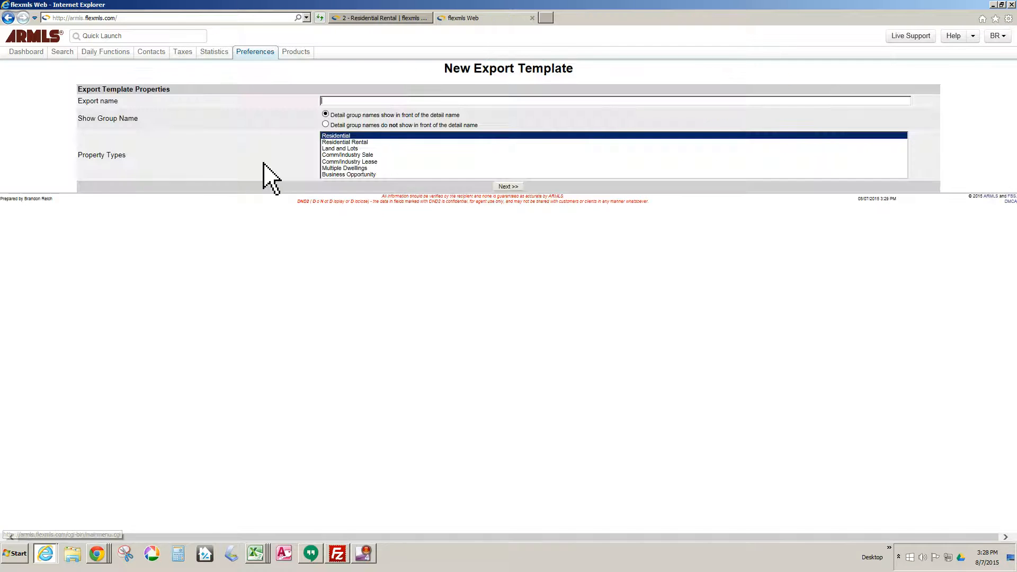
pyautogui.write('Spark')
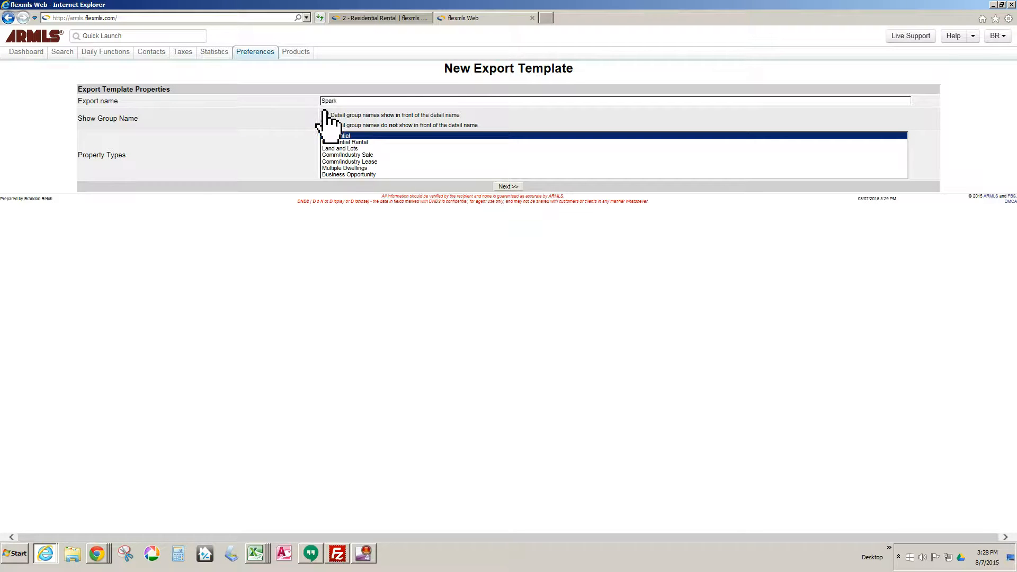
pyautogui.click(325, 115)
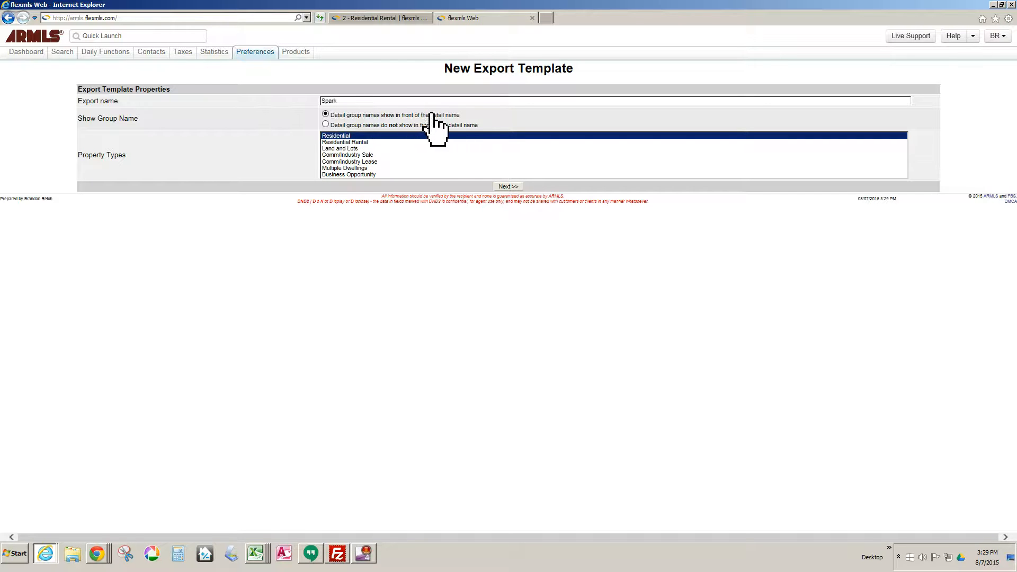
pyautogui.moveTo(363, 146)
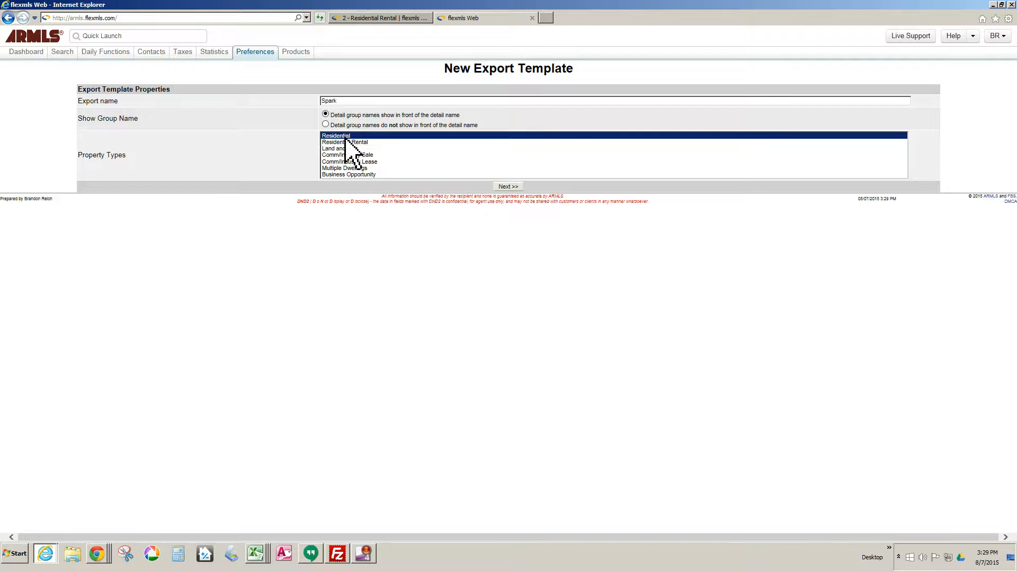
pyautogui.click(344, 142)
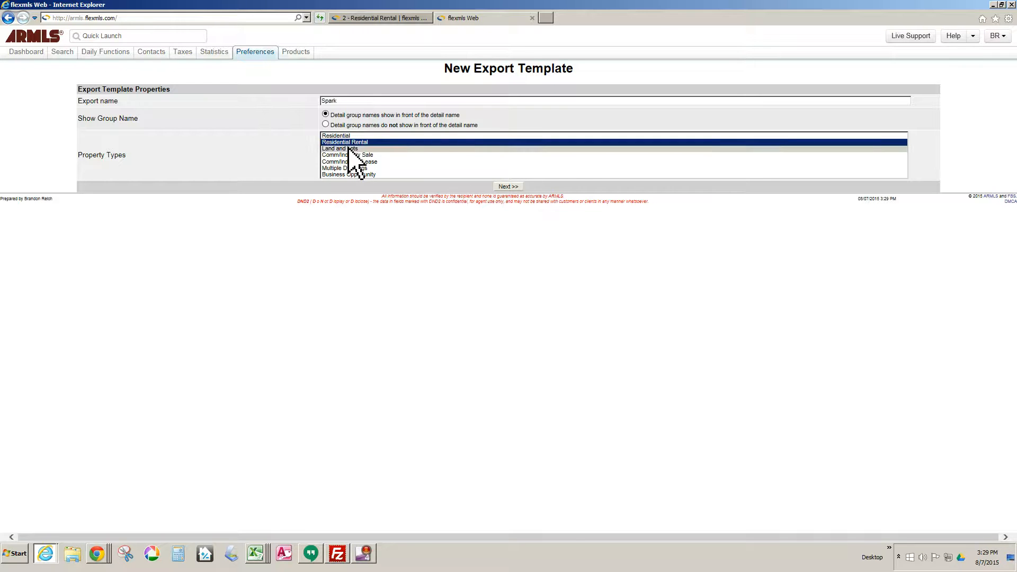
pyautogui.click(354, 135)
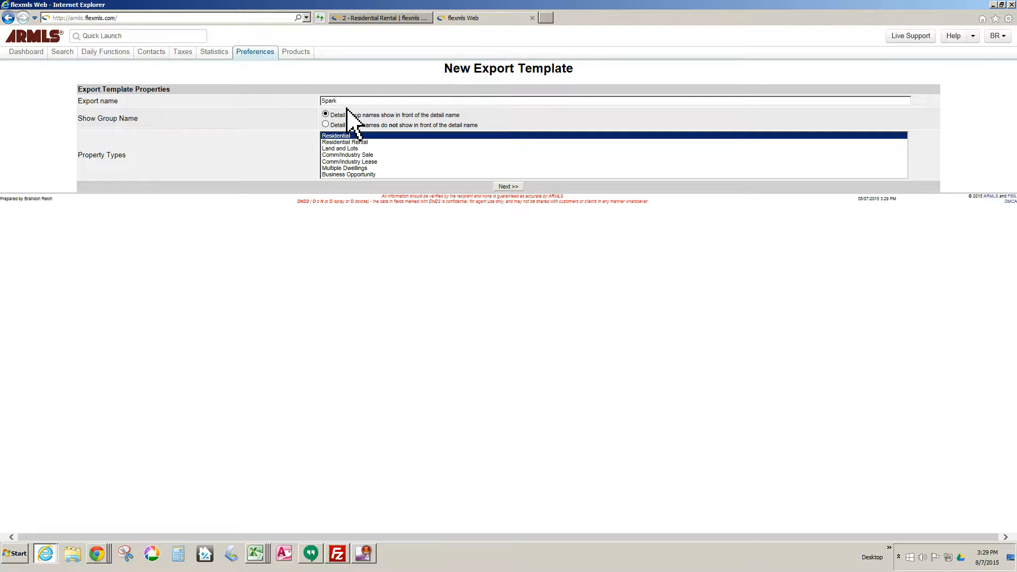
pyautogui.moveTo(366, 147)
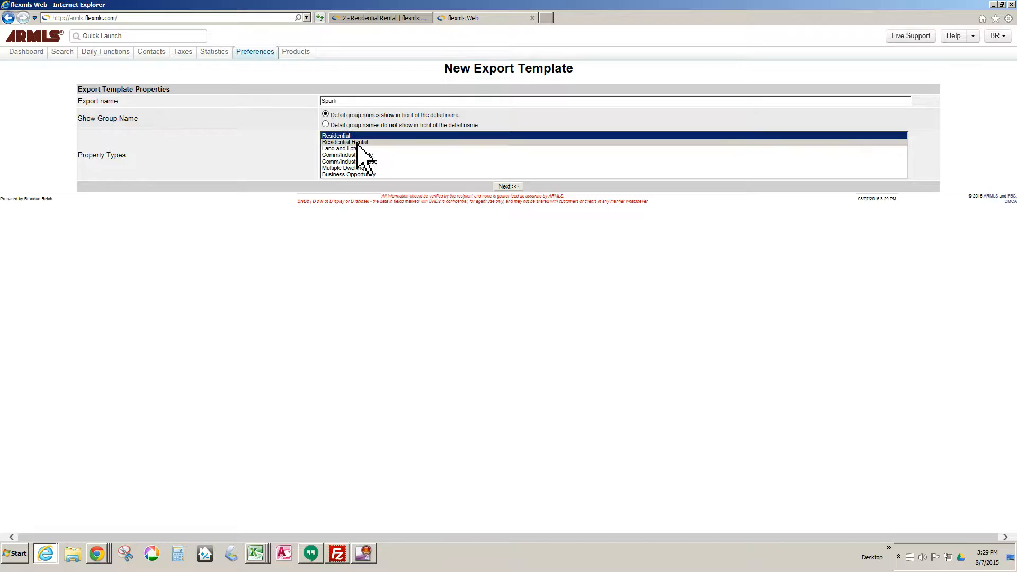
pyautogui.click(345, 142)
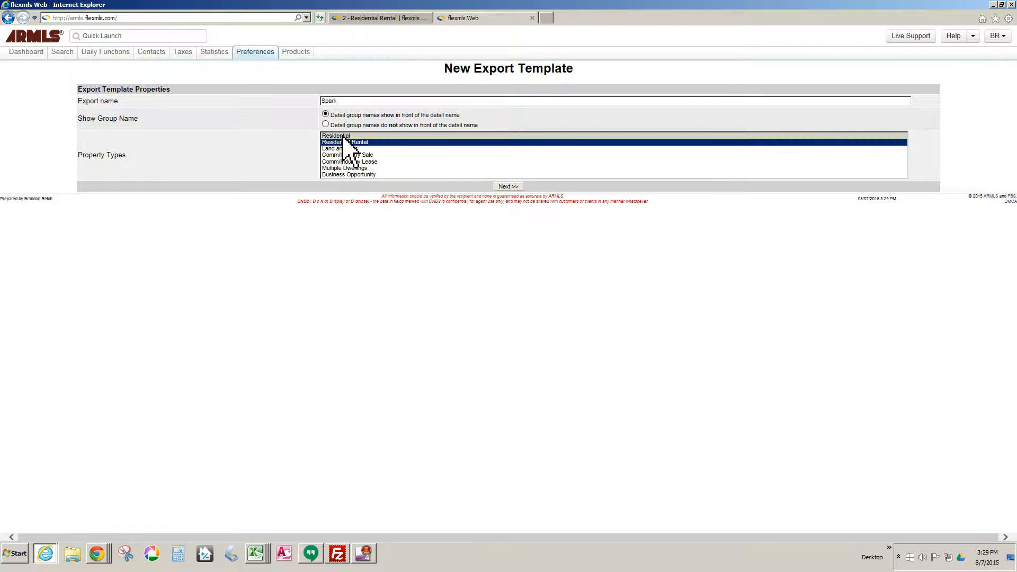
pyautogui.click(336, 136)
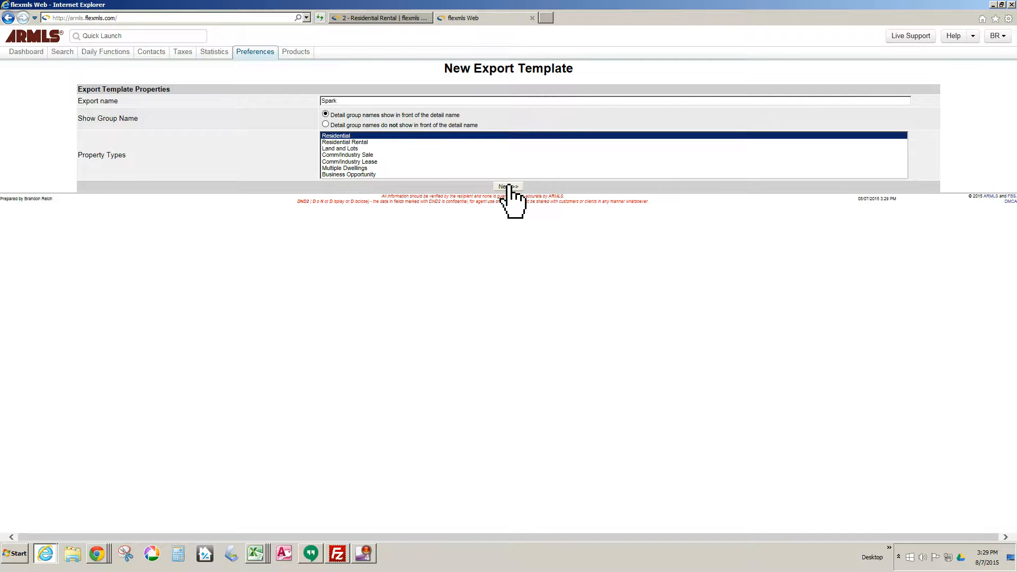
# - Select all entries in the Available Fields list, from Agent Days On Market to the last
pyautogui.click(508, 187)
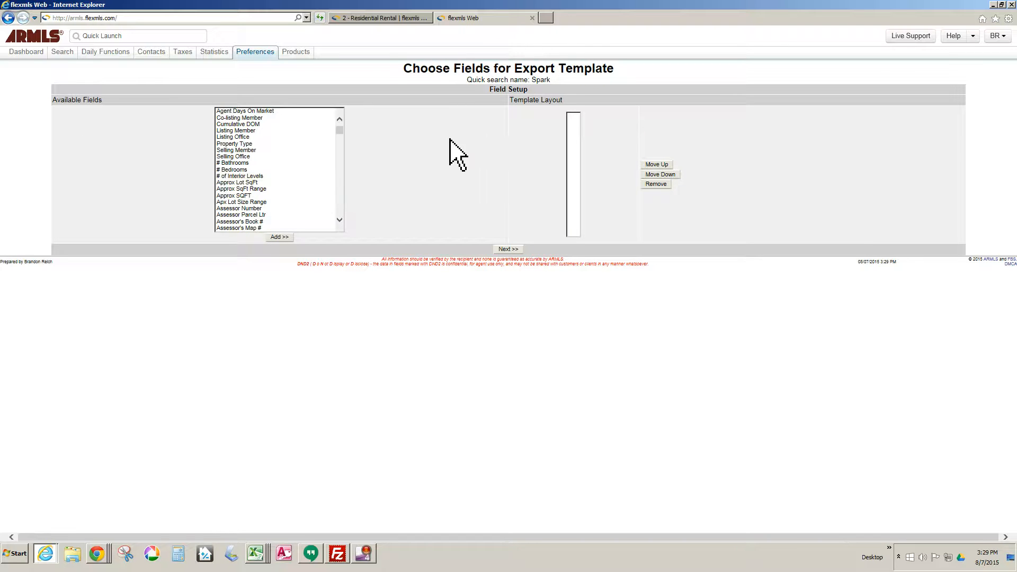
pyautogui.click(245, 110)
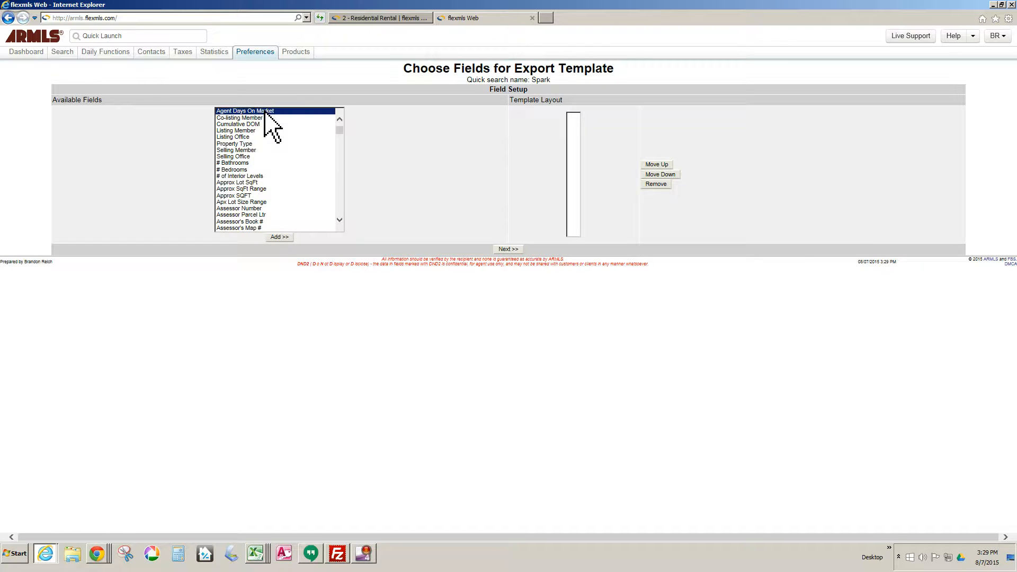
pyautogui.moveTo(347, 146)
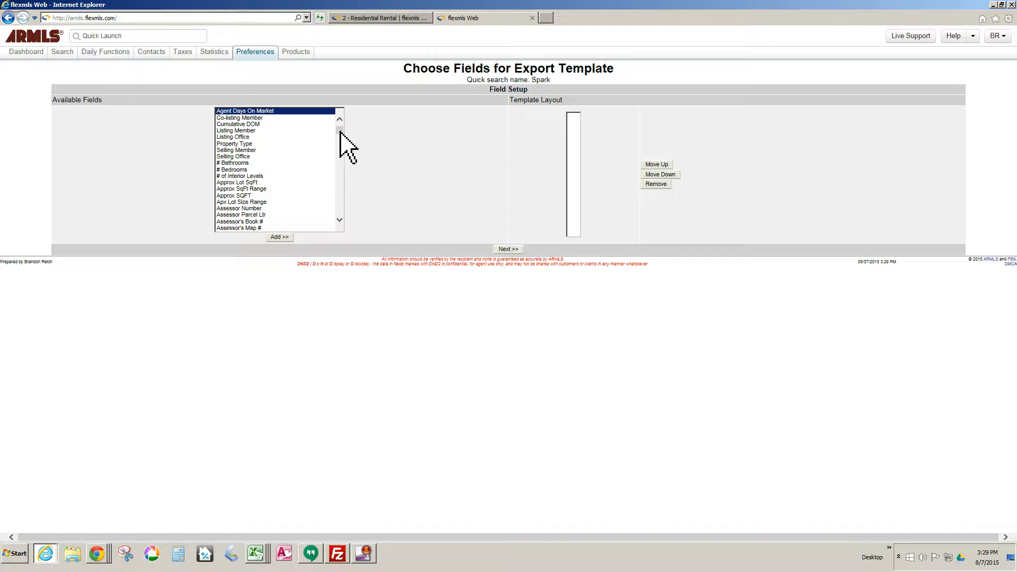
pyautogui.scroll(-3)
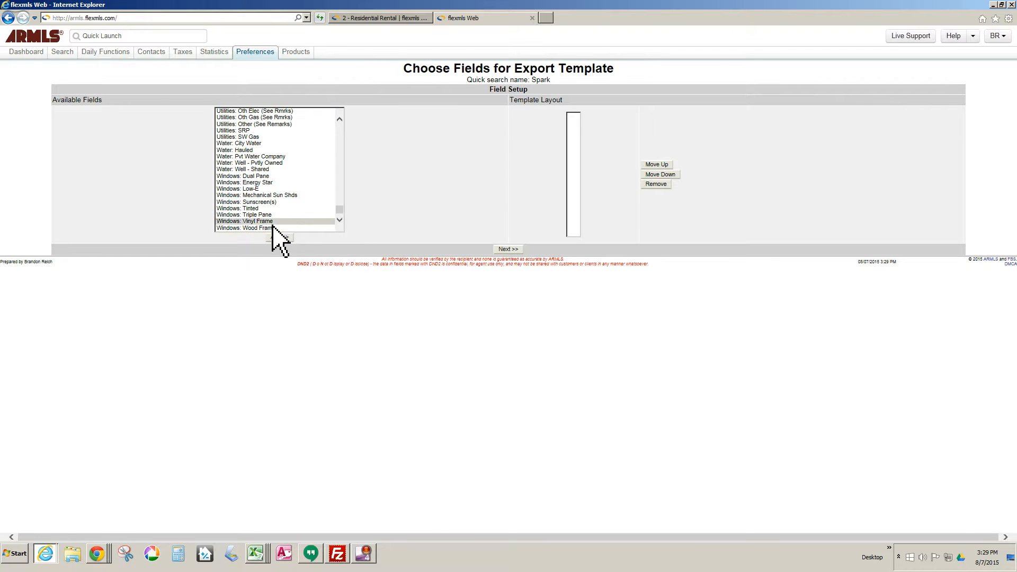
pyautogui.click(244, 228)
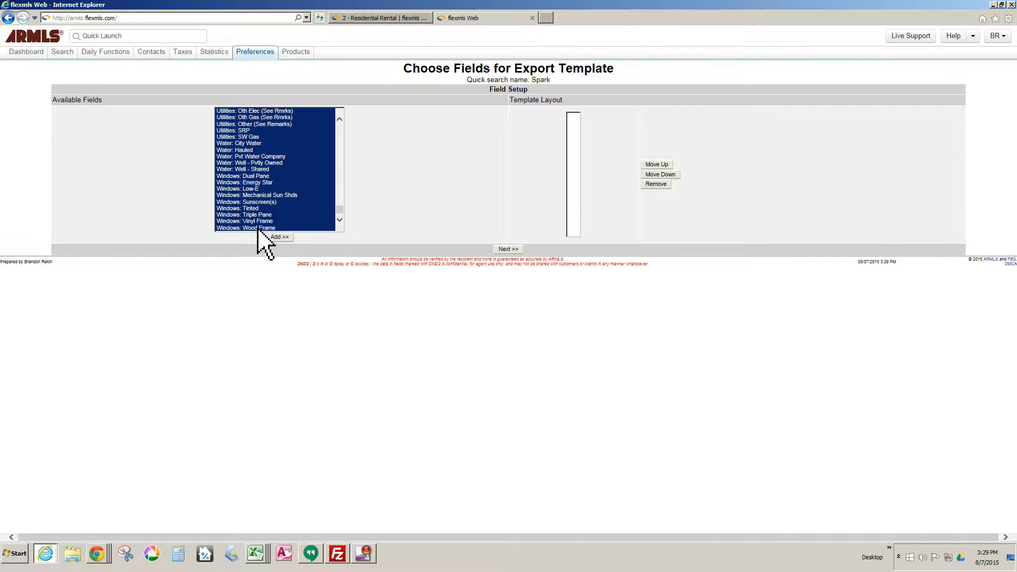
pyautogui.click(339, 119)
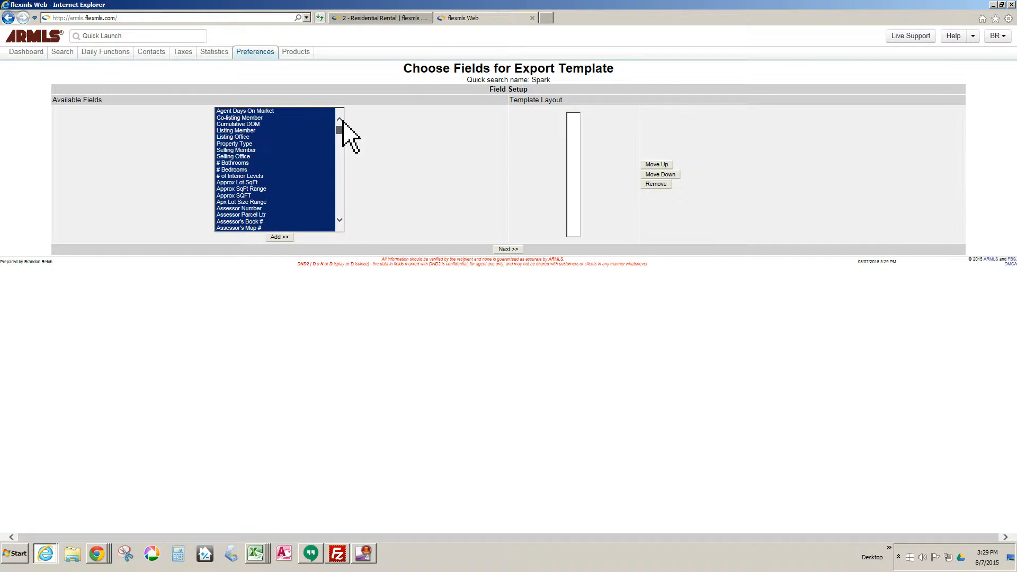
pyautogui.scroll(-3)
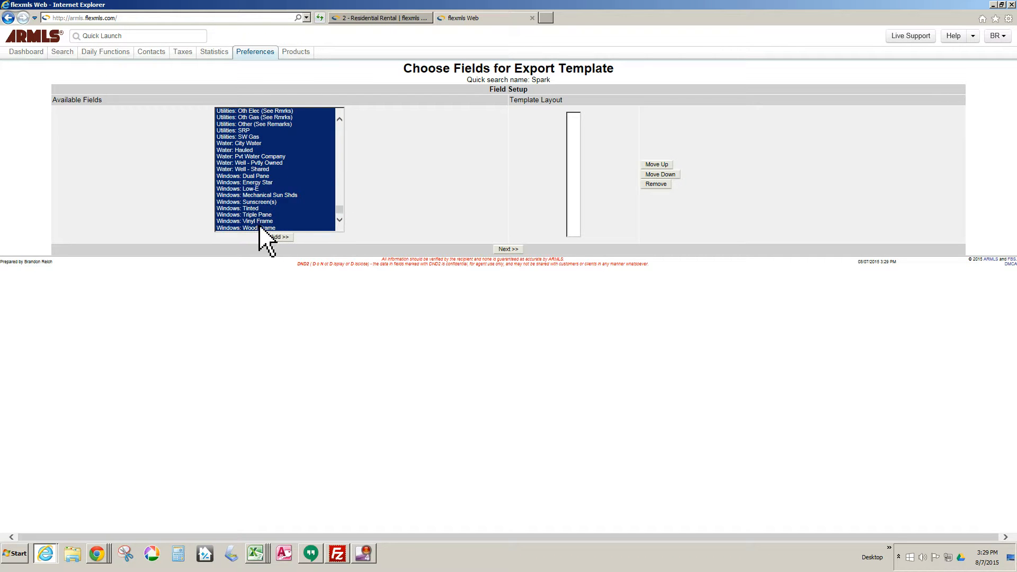
pyautogui.scroll(3)
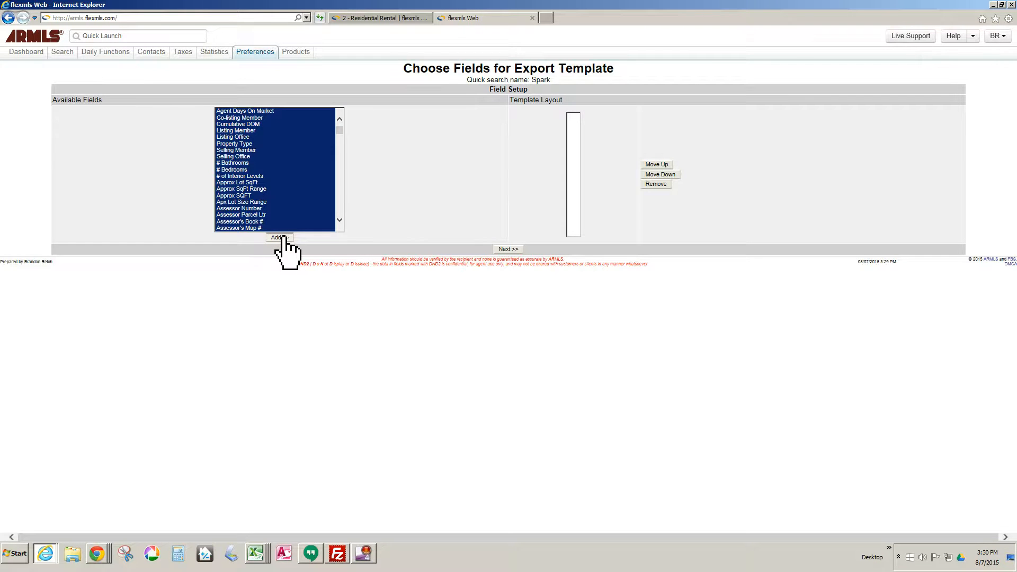
# - Add all fields to the Template Layout and finish the Spark template
pyautogui.click(278, 236)
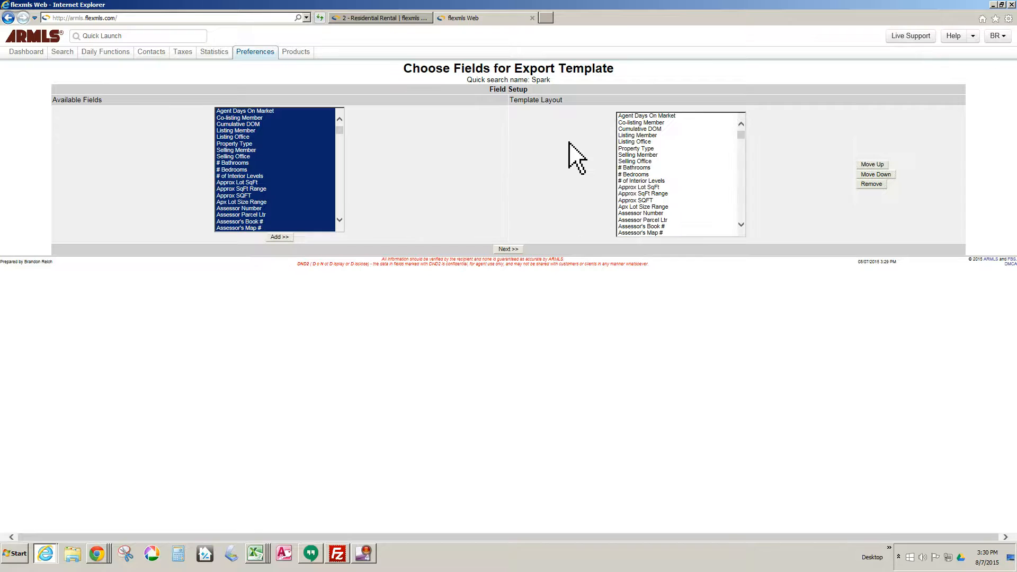
pyautogui.click(634, 141)
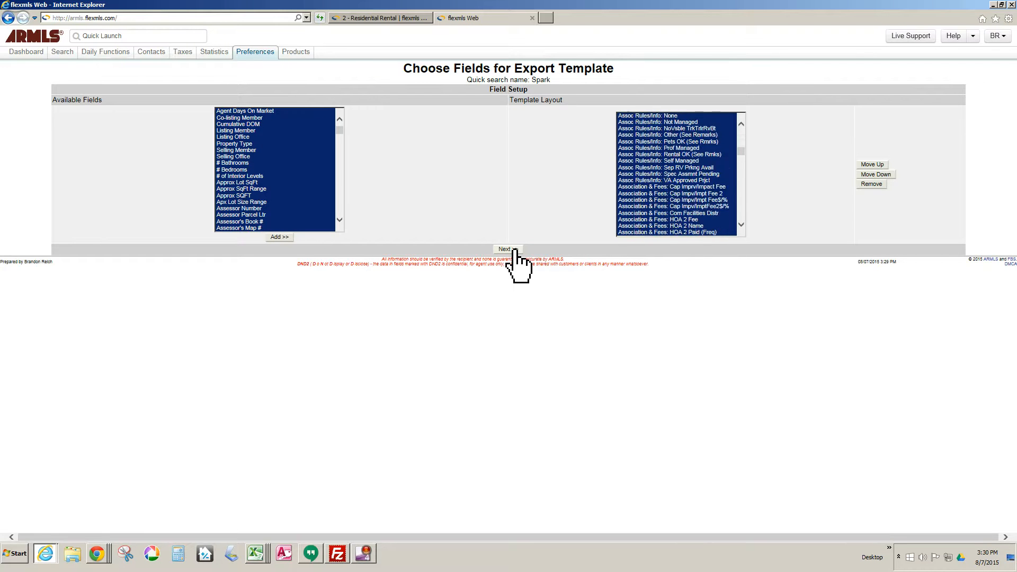
pyautogui.scroll(-3)
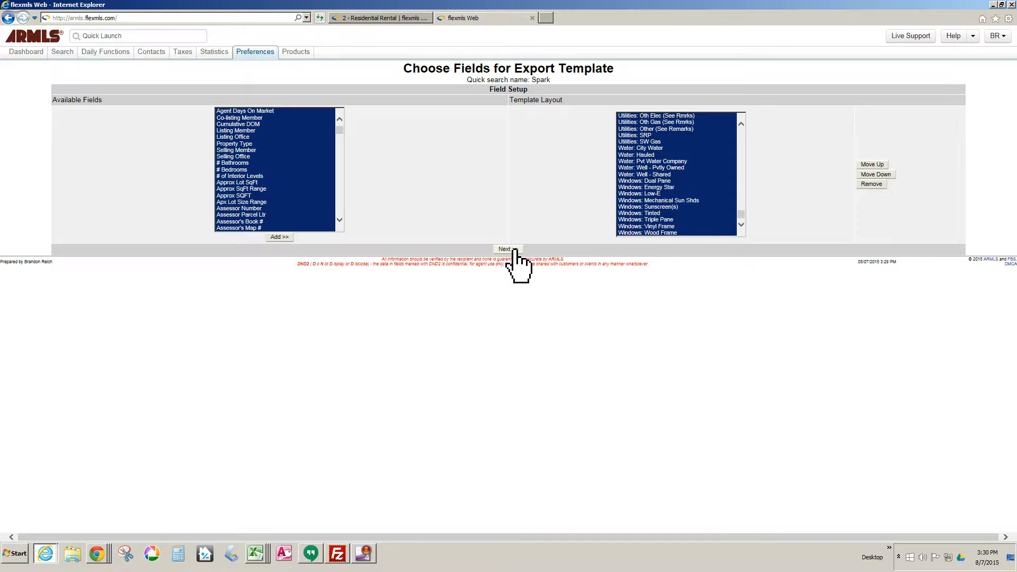
pyautogui.moveTo(521, 285)
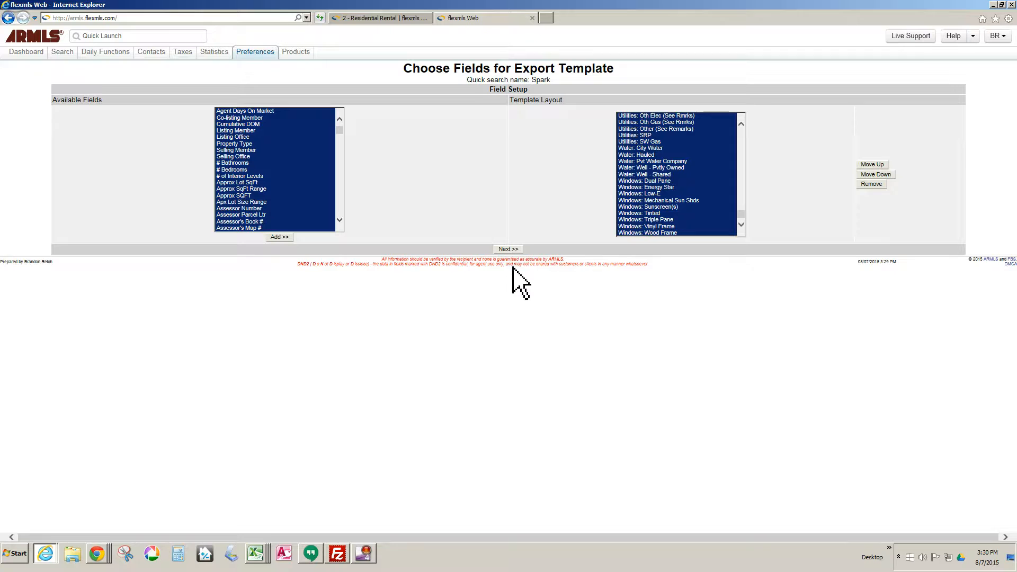
pyautogui.moveTo(513, 120)
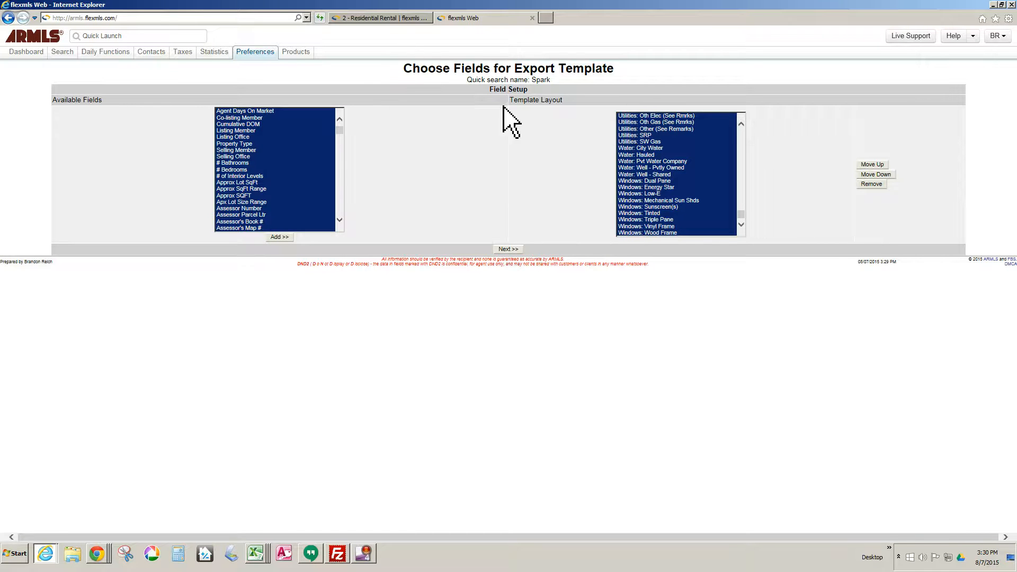
pyautogui.click(507, 249)
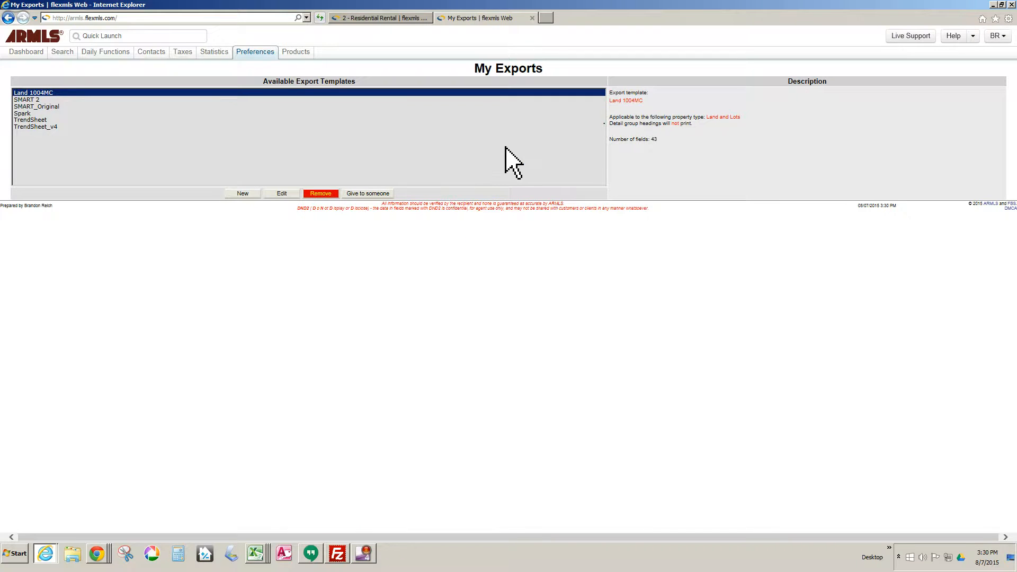
pyautogui.moveTo(42, 126)
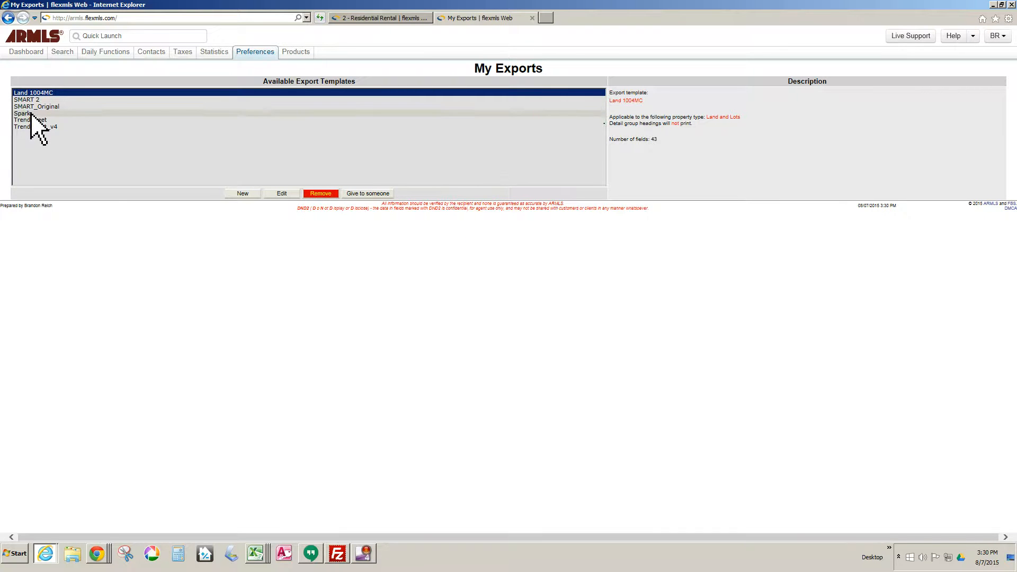
# - Highlight Spark in Available Export Templates to show its Residential, 749-field description
pyautogui.click(23, 113)
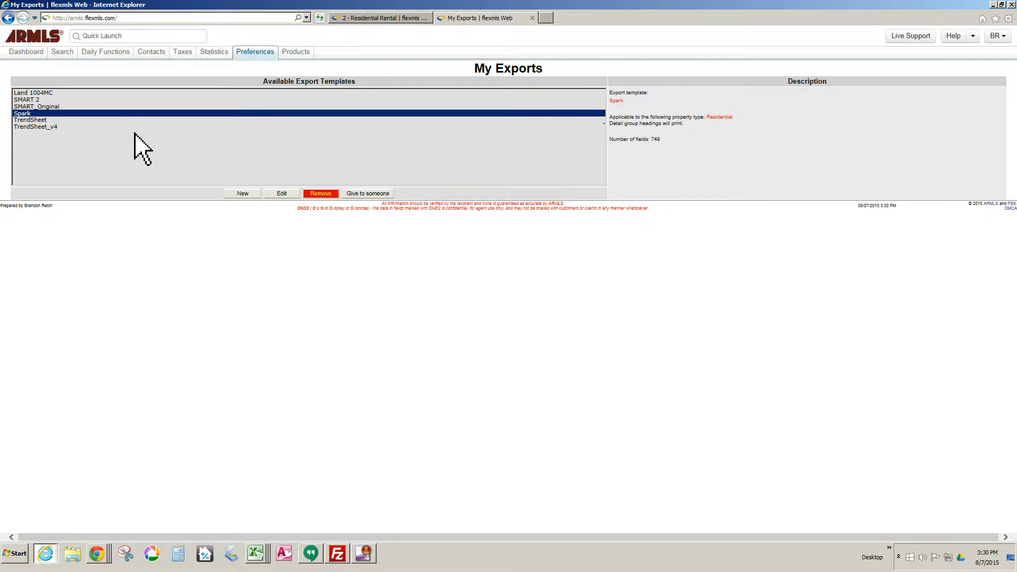
pyautogui.moveTo(327, 129)
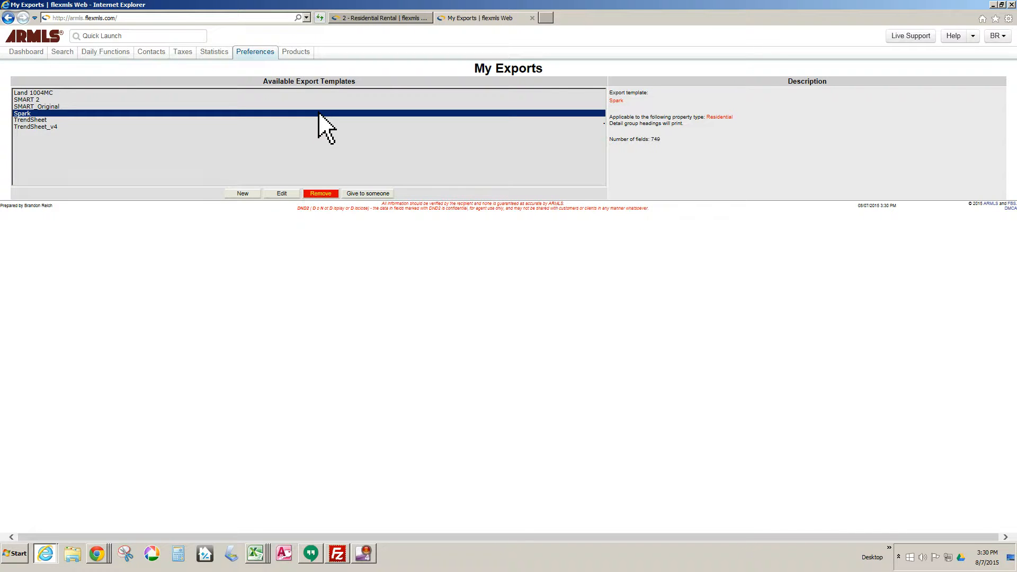
pyautogui.moveTo(381, 18)
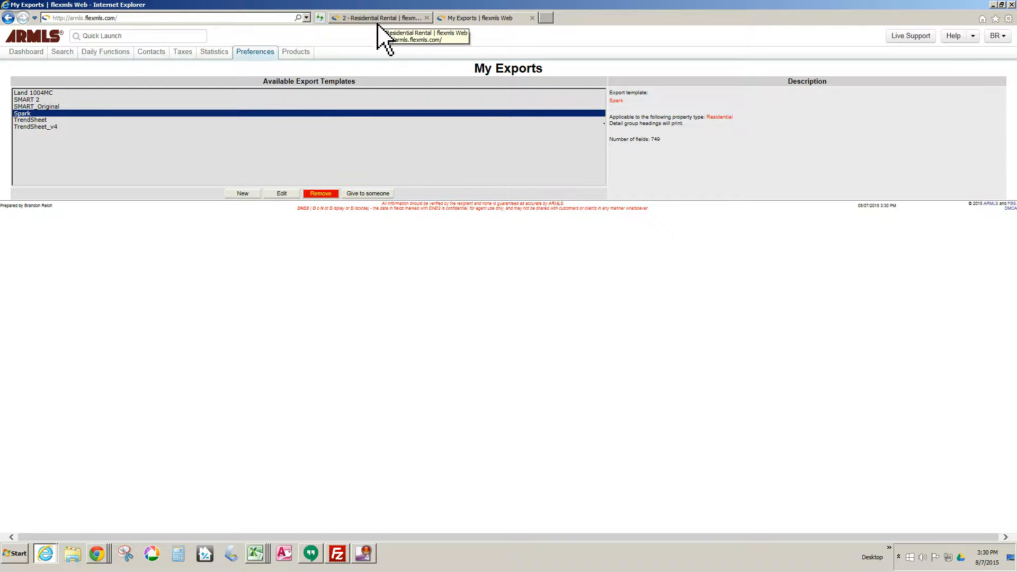
# - Return to the Residential Rental results and clear the select-all box so 0 are selected
pyautogui.click(382, 18)
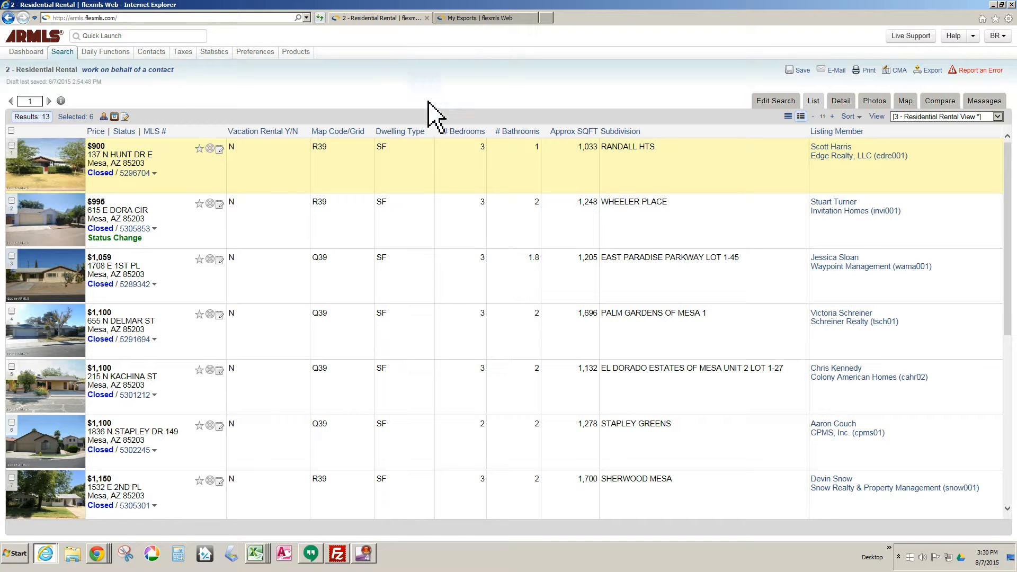
pyautogui.scroll(-3)
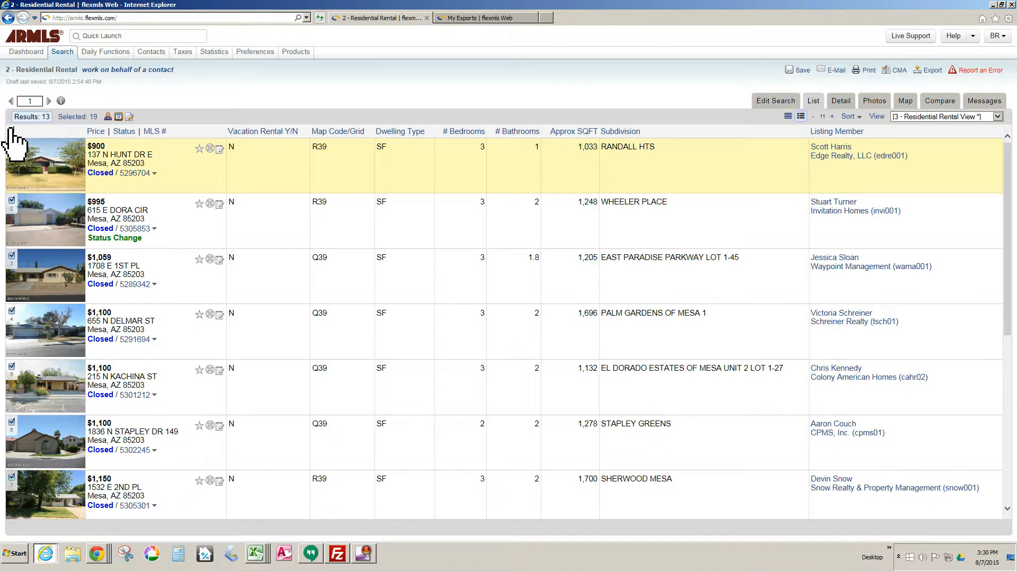
pyautogui.click(11, 131)
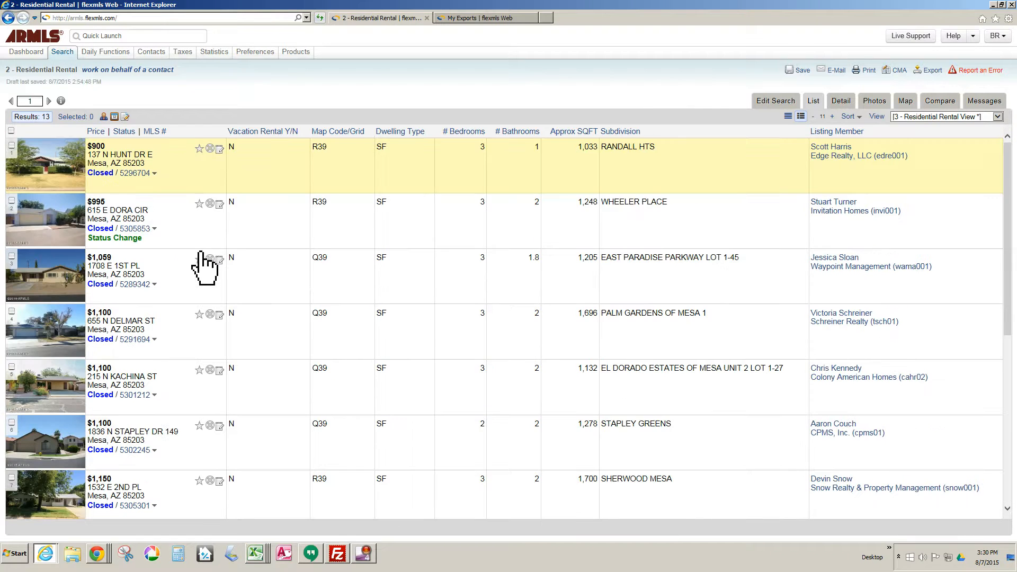
pyautogui.moveTo(280, 188)
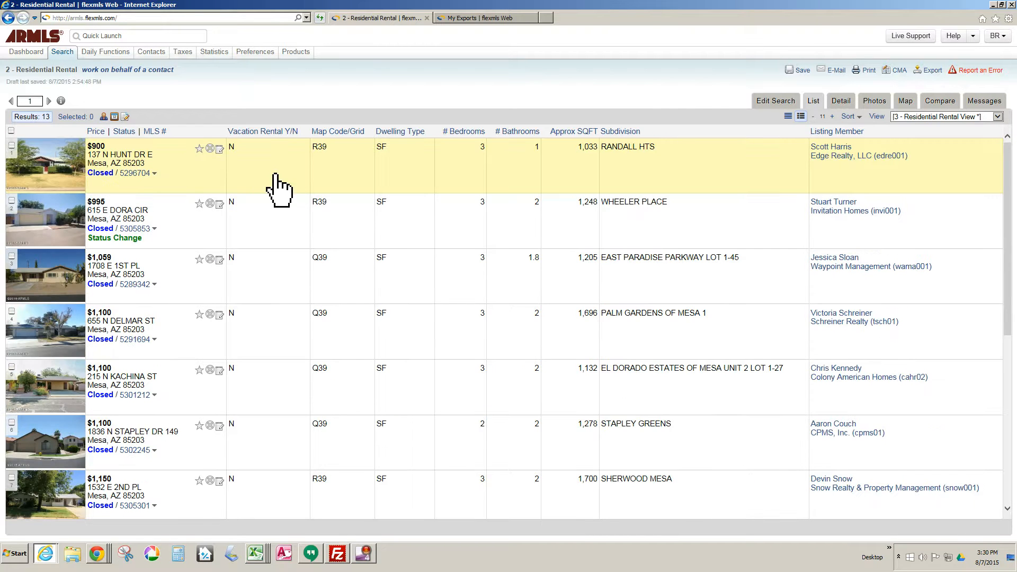
pyautogui.scroll(-3)
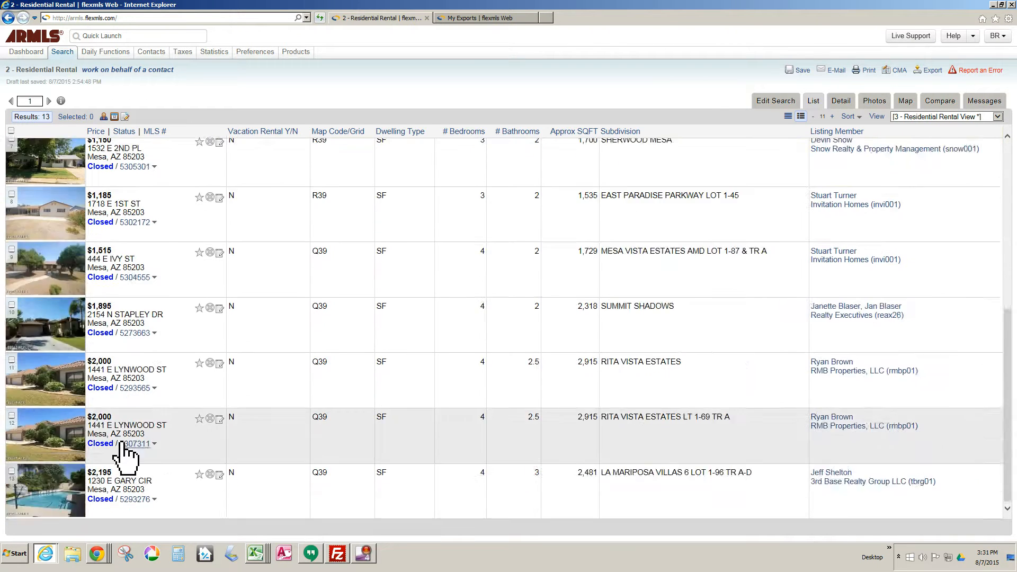
pyautogui.scroll(3)
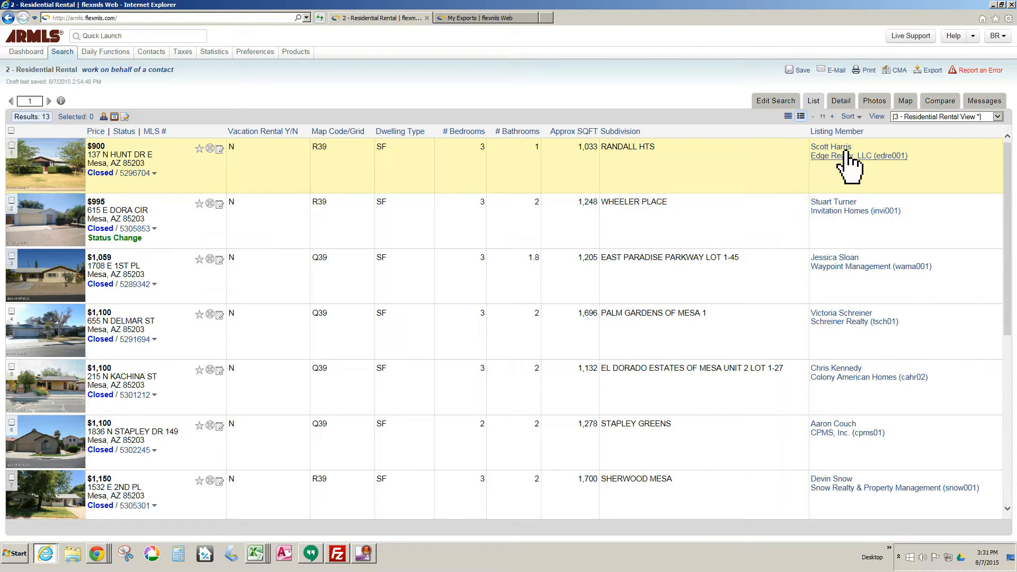
pyautogui.moveTo(920, 159)
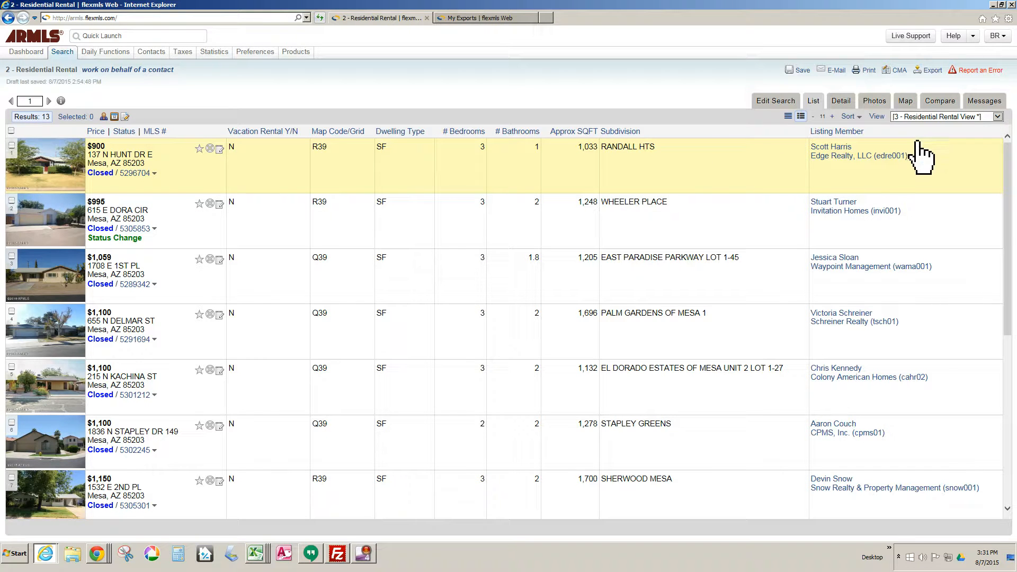
pyautogui.moveTo(413, 189)
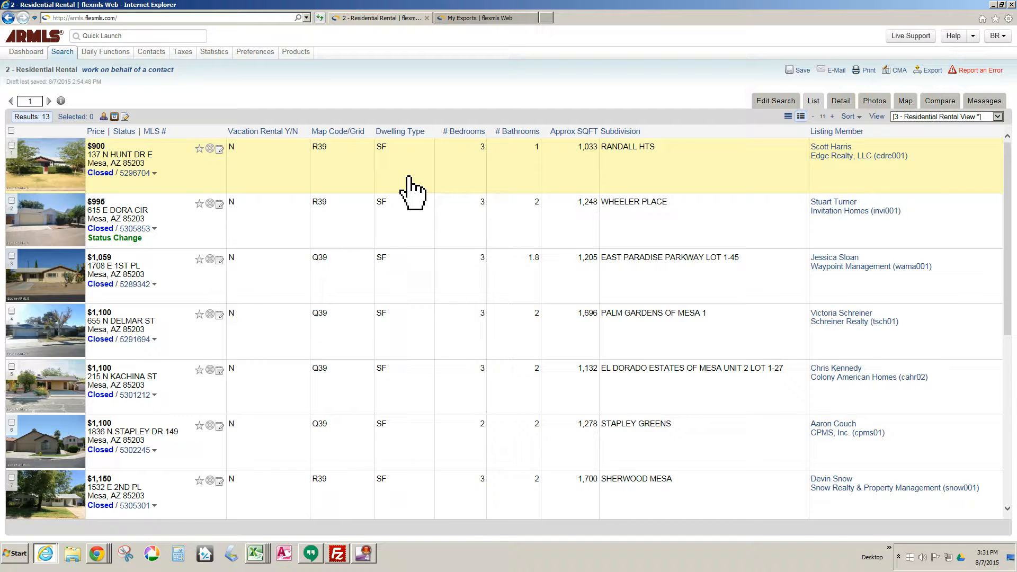
pyautogui.moveTo(415, 195)
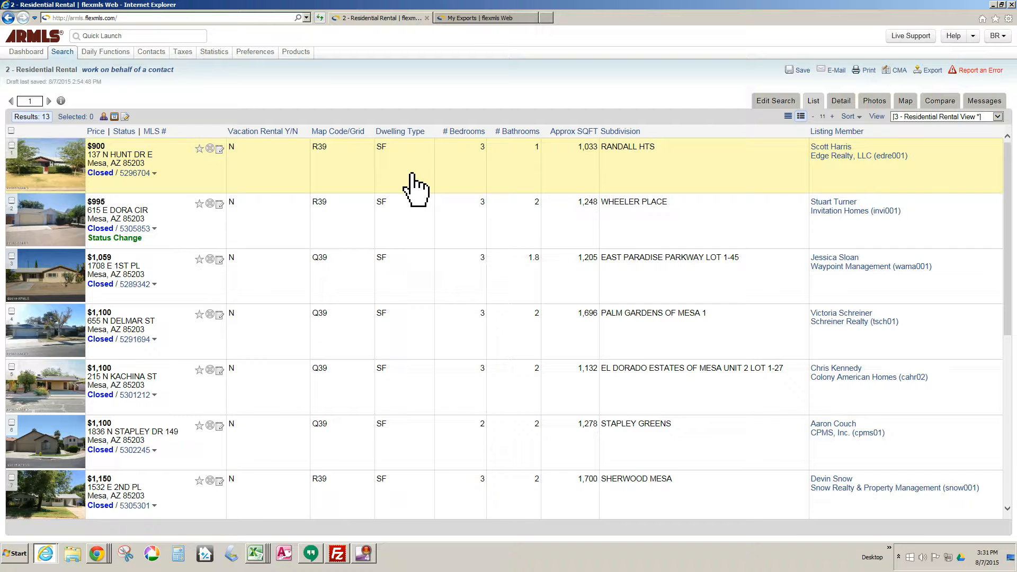
pyautogui.moveTo(409, 195)
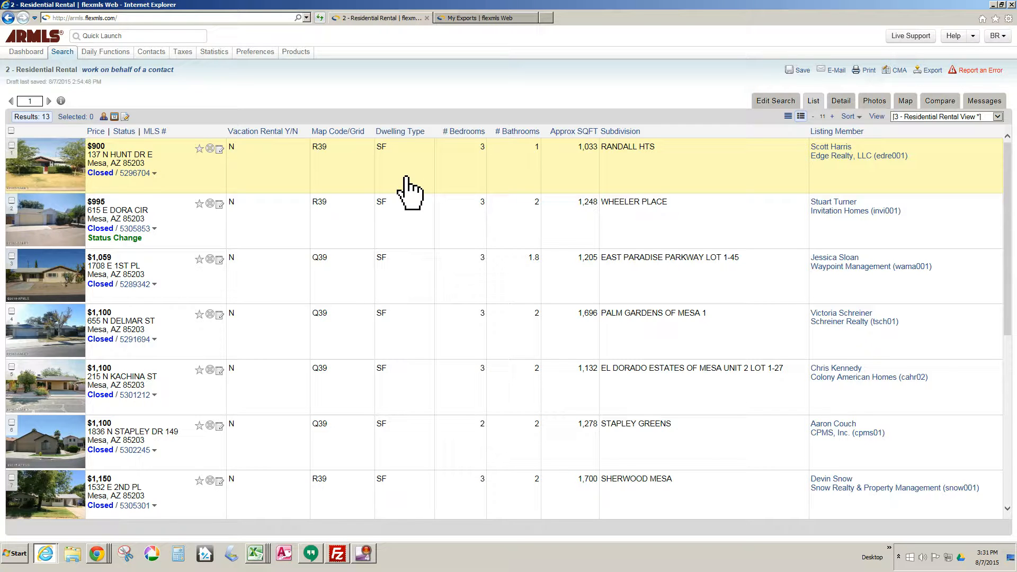
pyautogui.moveTo(474, 188)
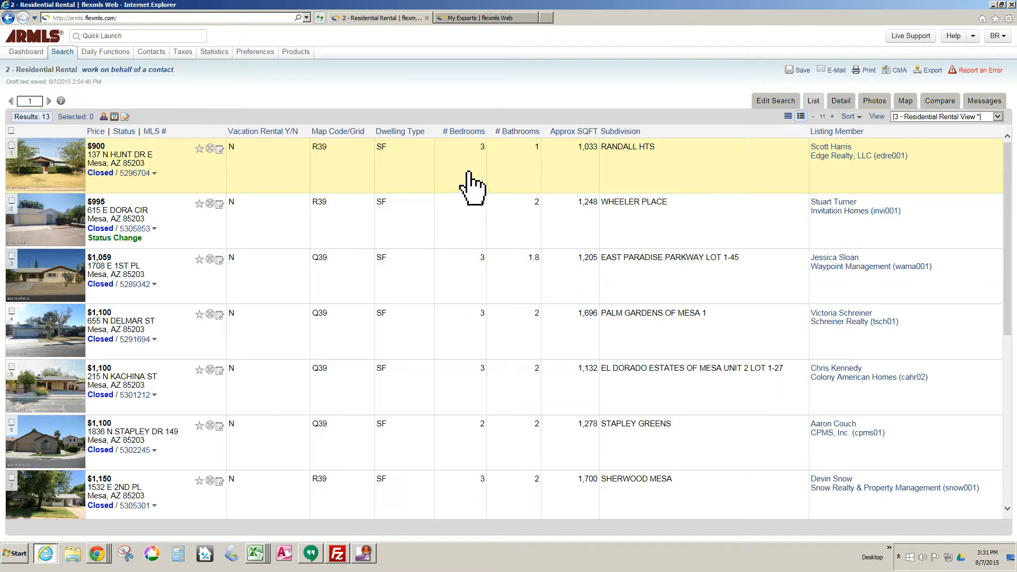
pyautogui.moveTo(931, 70)
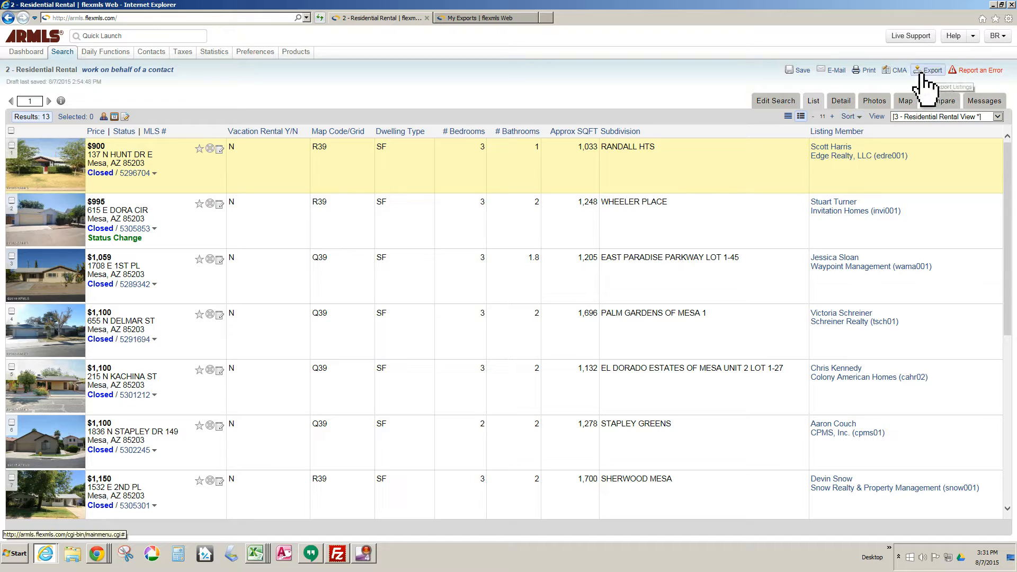
pyautogui.moveTo(933, 78)
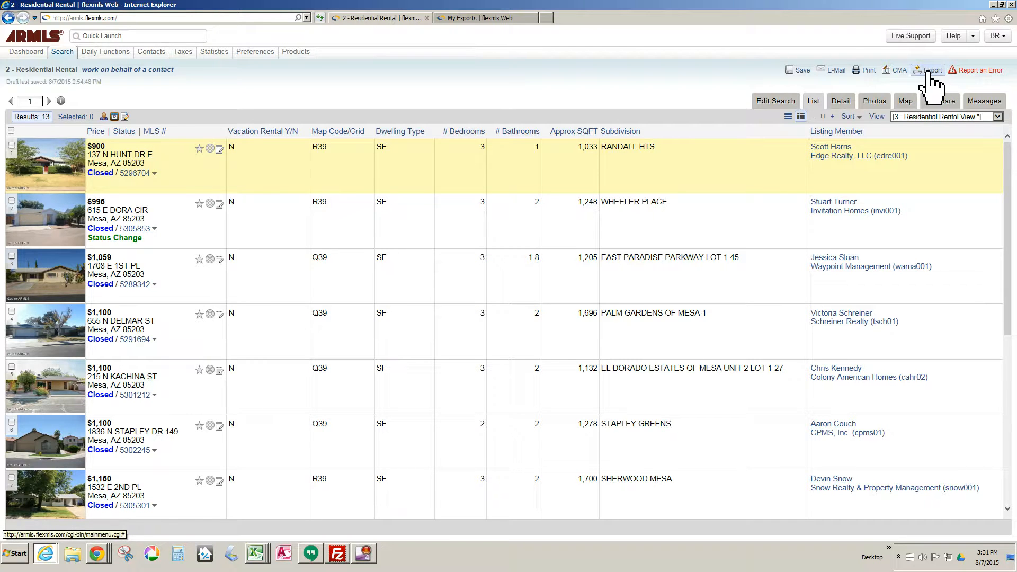
# - Export all 13 matches as a Custom Text Export using Spark, with verification text 5drvg
pyautogui.click(931, 70)
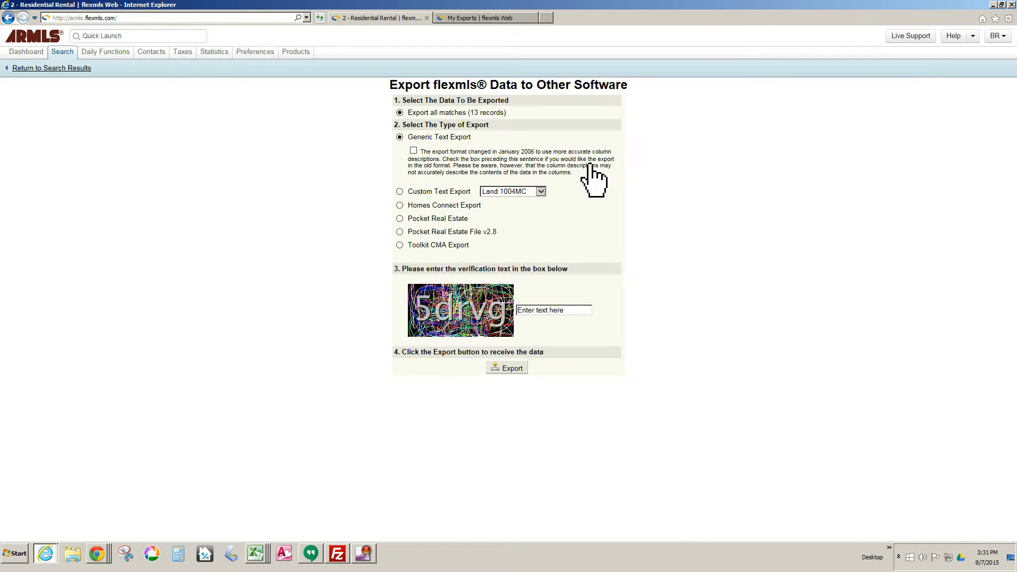
pyautogui.moveTo(400, 195)
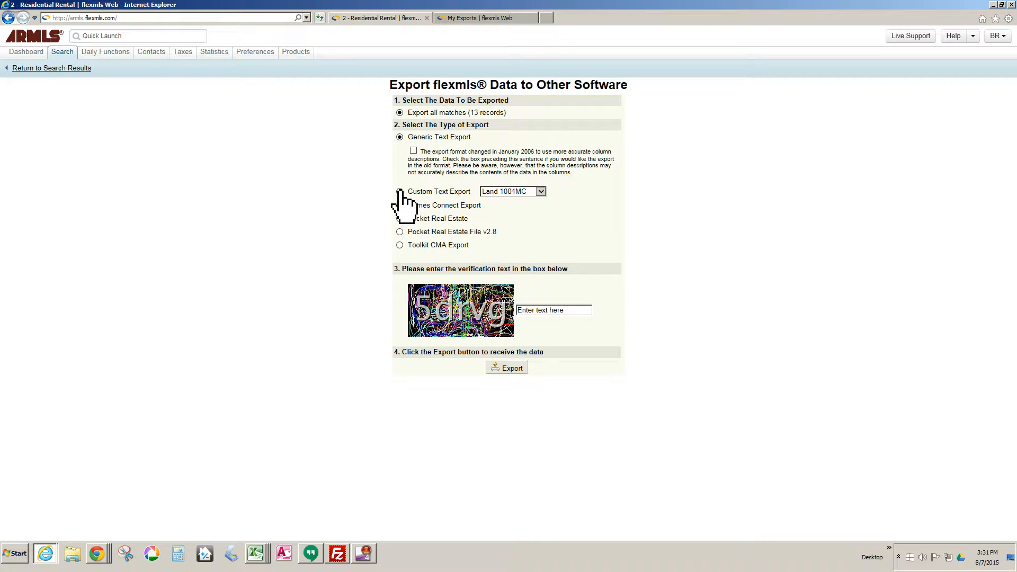
pyautogui.click(399, 191)
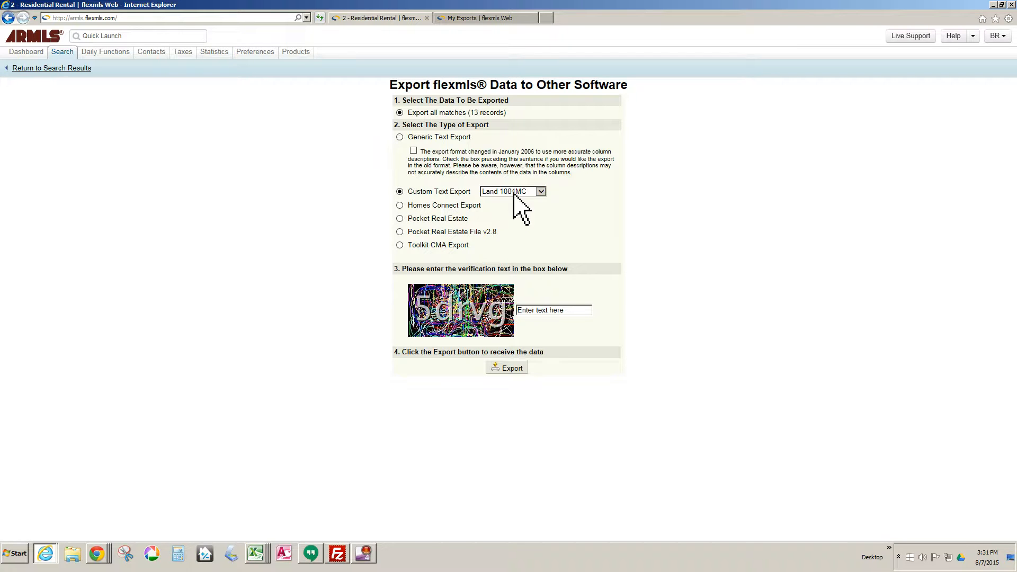
pyautogui.click(540, 190)
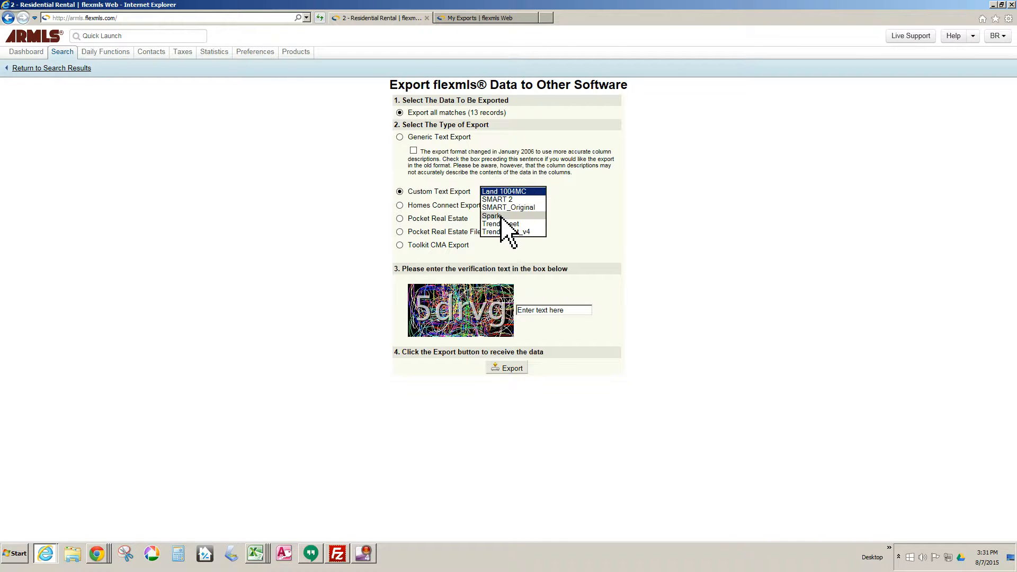
pyautogui.click(493, 215)
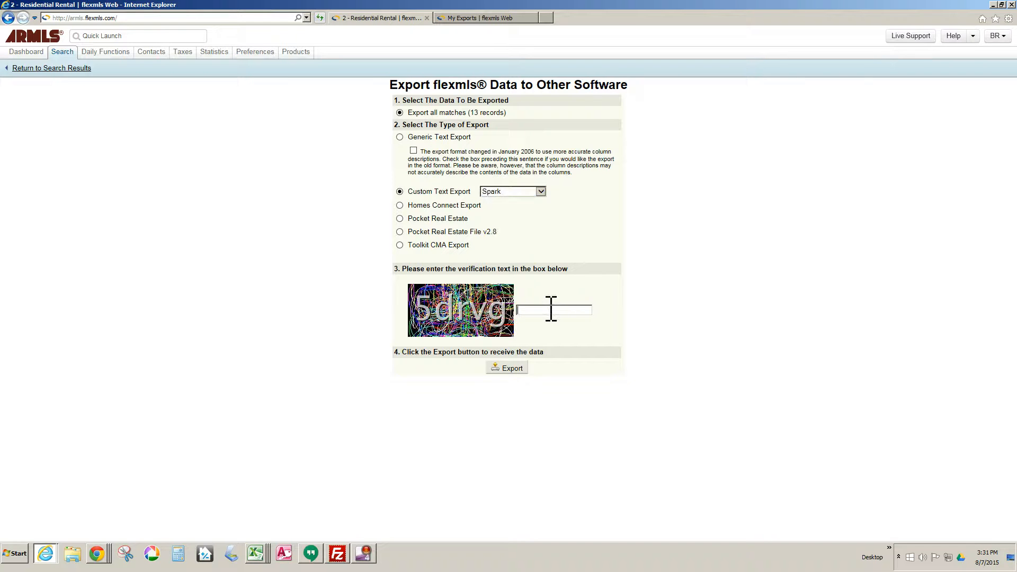
pyautogui.write('5drvg')
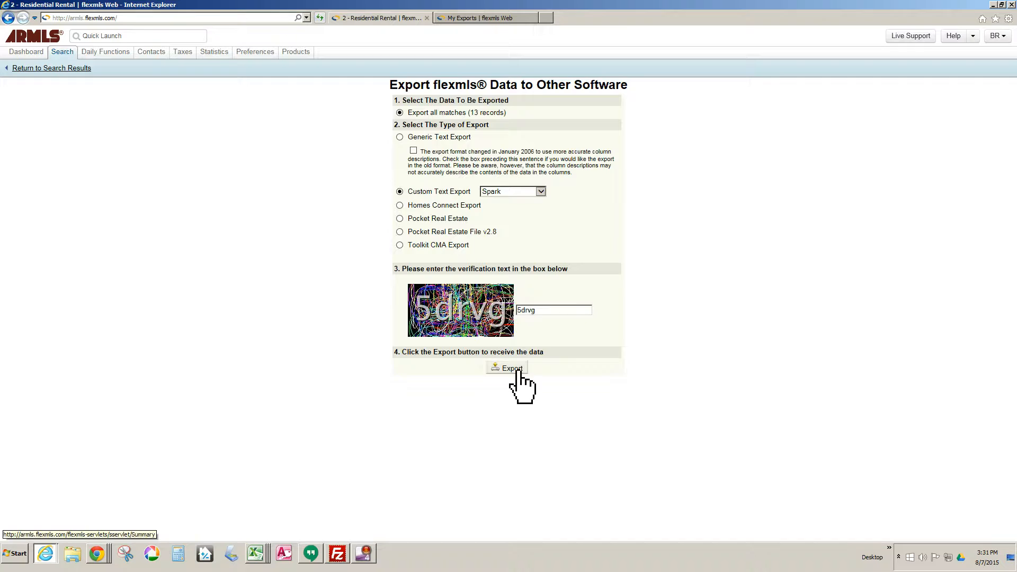
pyautogui.click(506, 367)
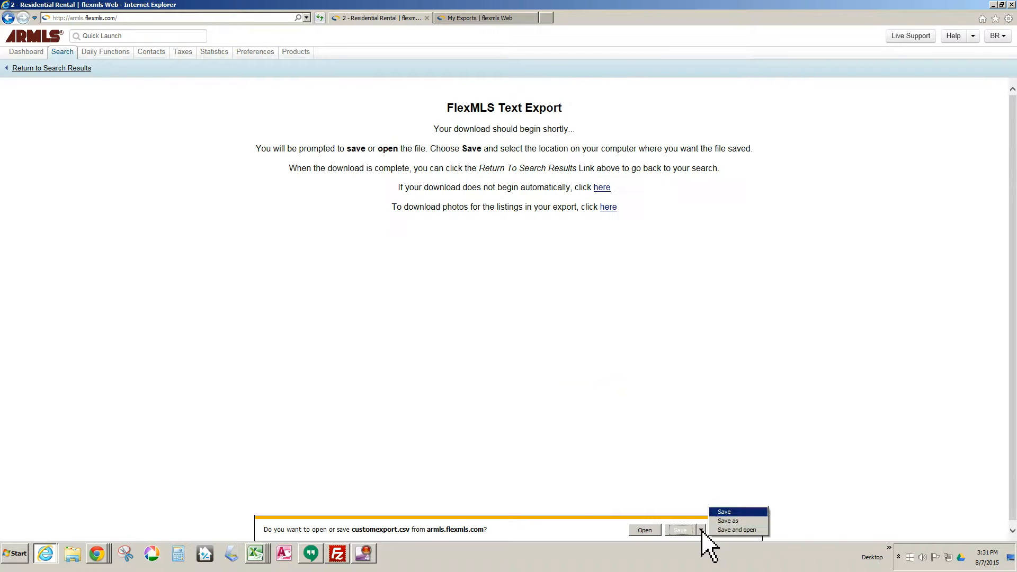
pyautogui.moveTo(727, 521)
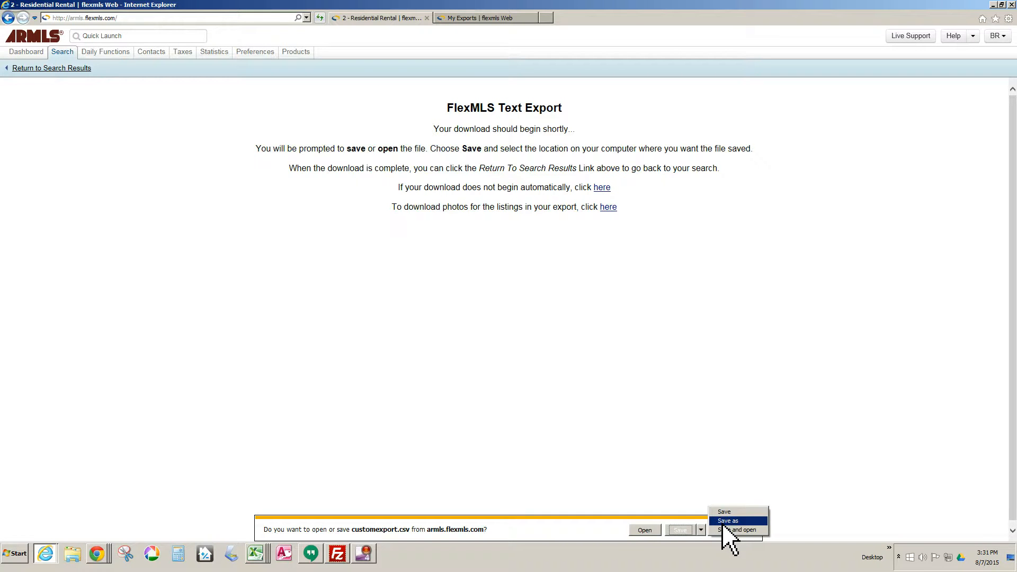
# - Save customexport.csv under a test name in the A2 - ARMLS exports folder
pyautogui.click(727, 521)
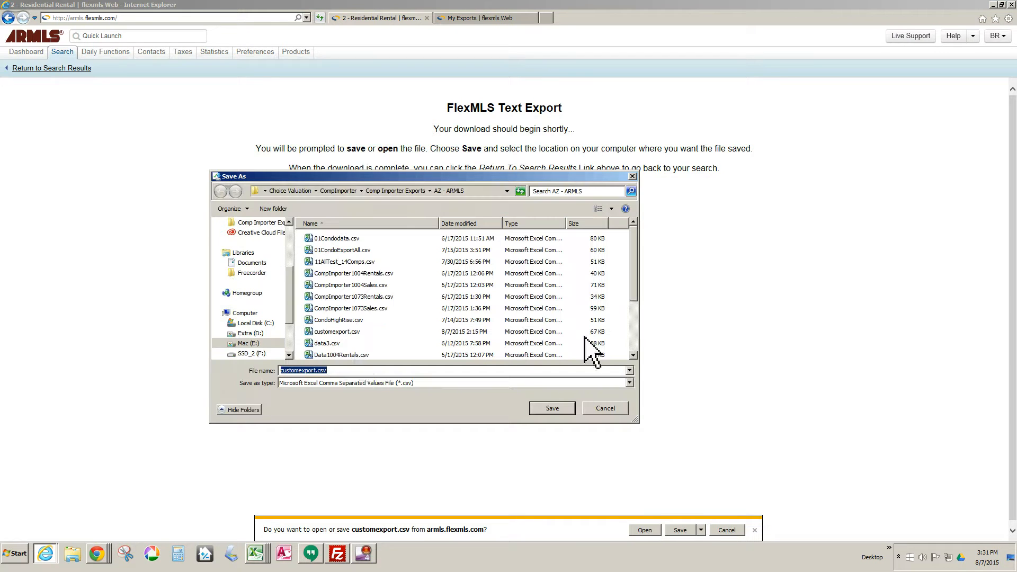
pyautogui.moveTo(317, 370)
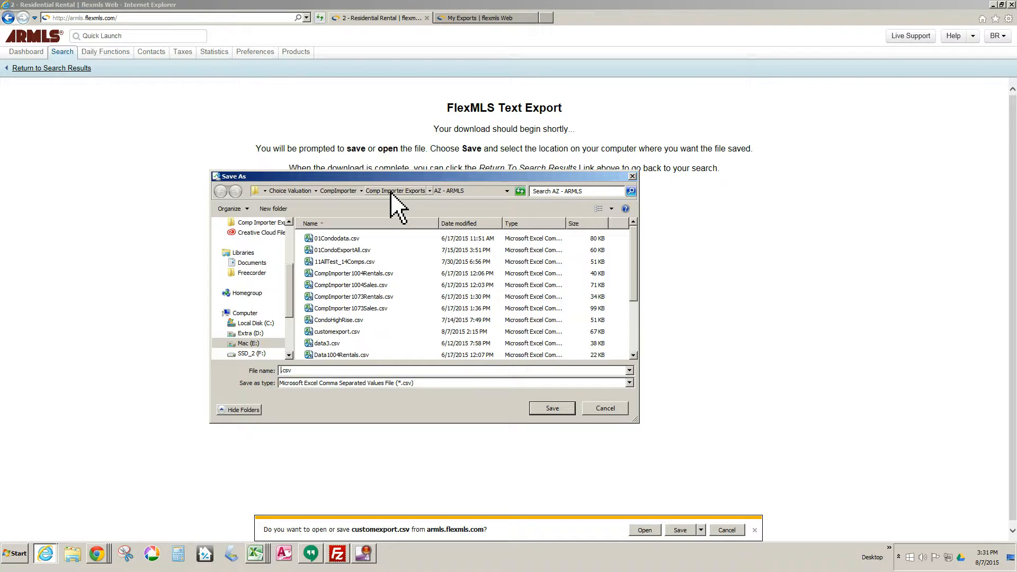
pyautogui.moveTo(351, 376)
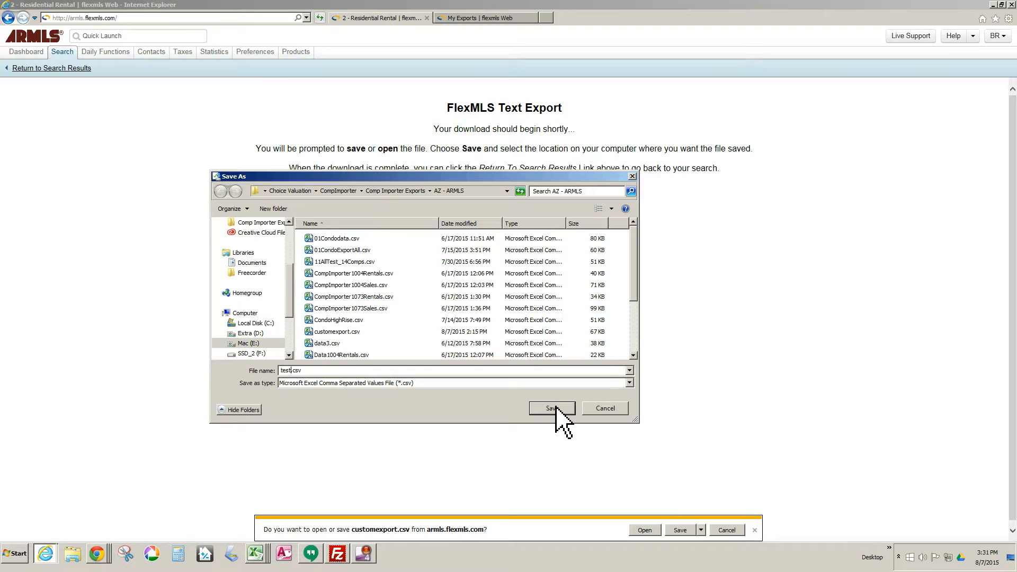
pyautogui.click(550, 408)
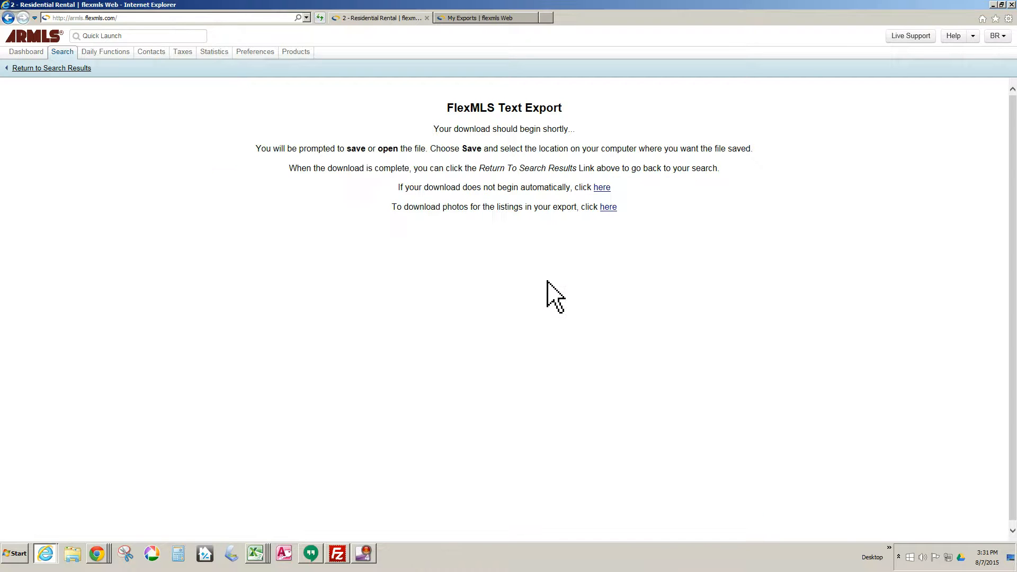
pyautogui.moveTo(77, 84)
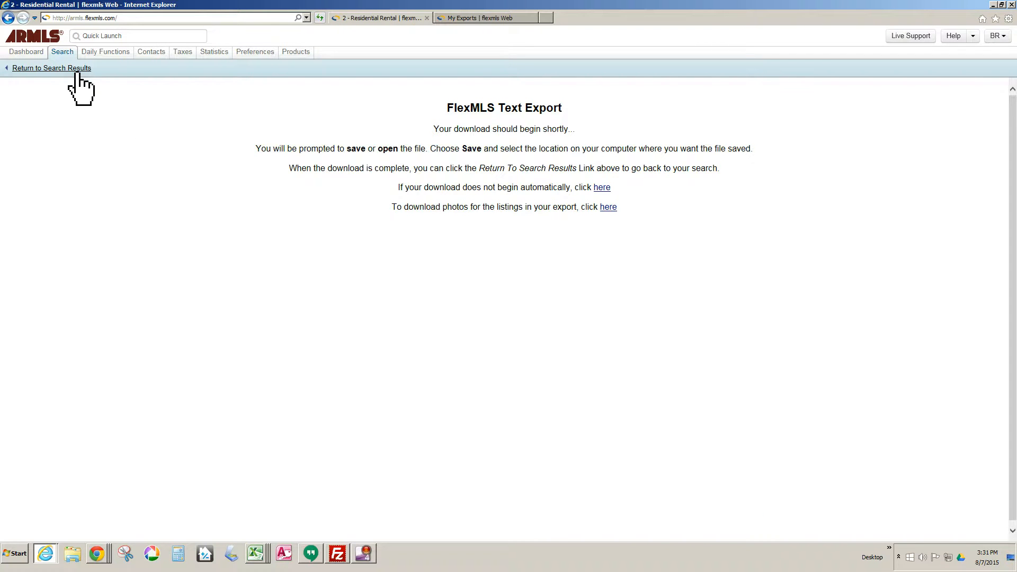
# - Edit the search so the Lease Start Date range begins 03/01/2015, matching 34 listings
pyautogui.click(50, 68)
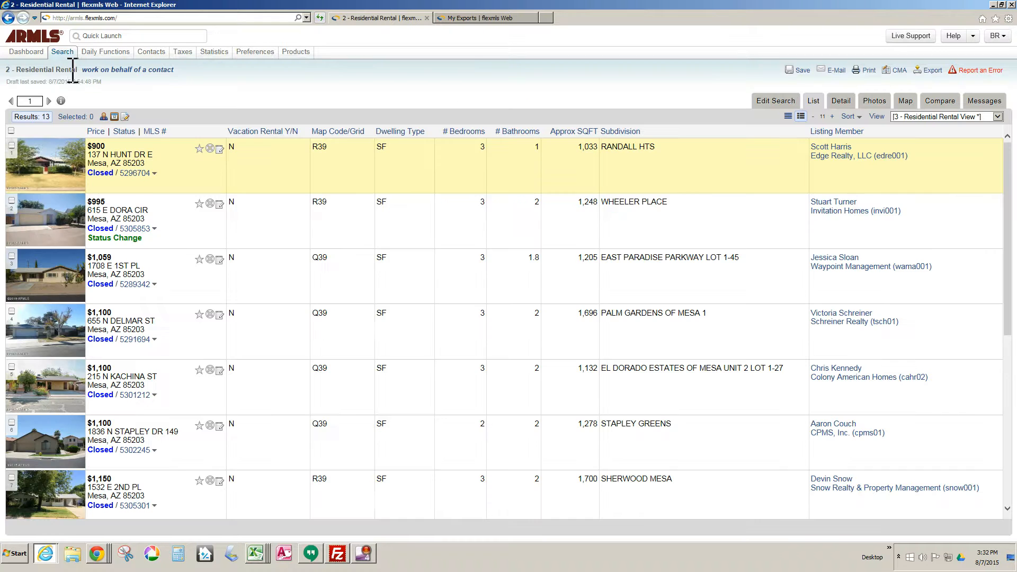
pyautogui.moveTo(785, 129)
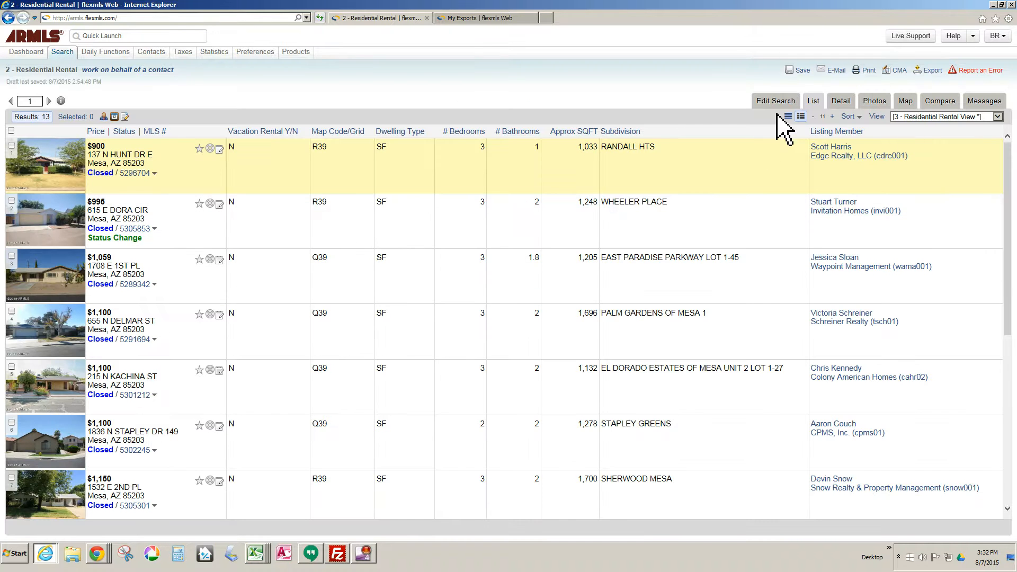
pyautogui.click(776, 100)
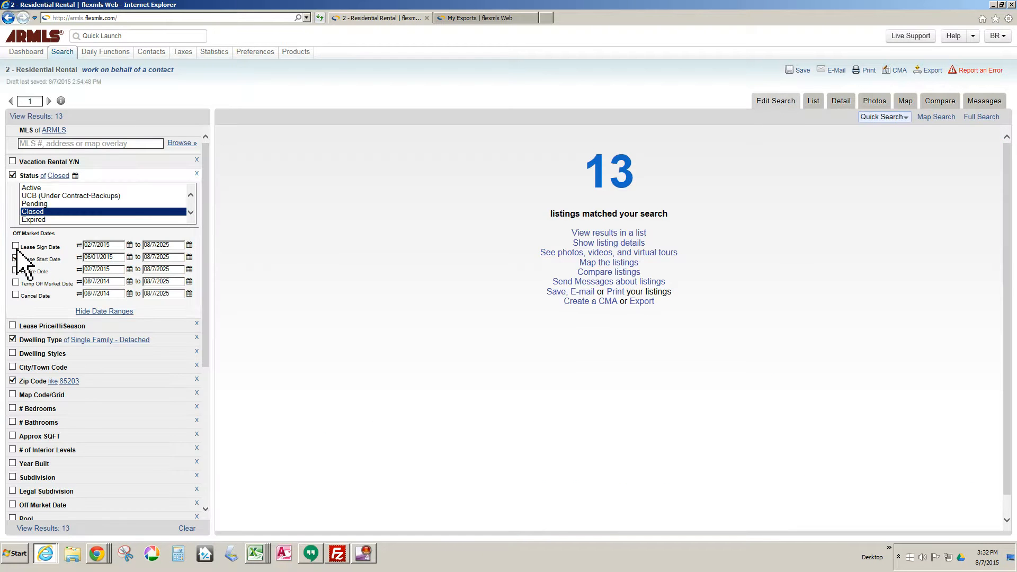
pyautogui.click(16, 259)
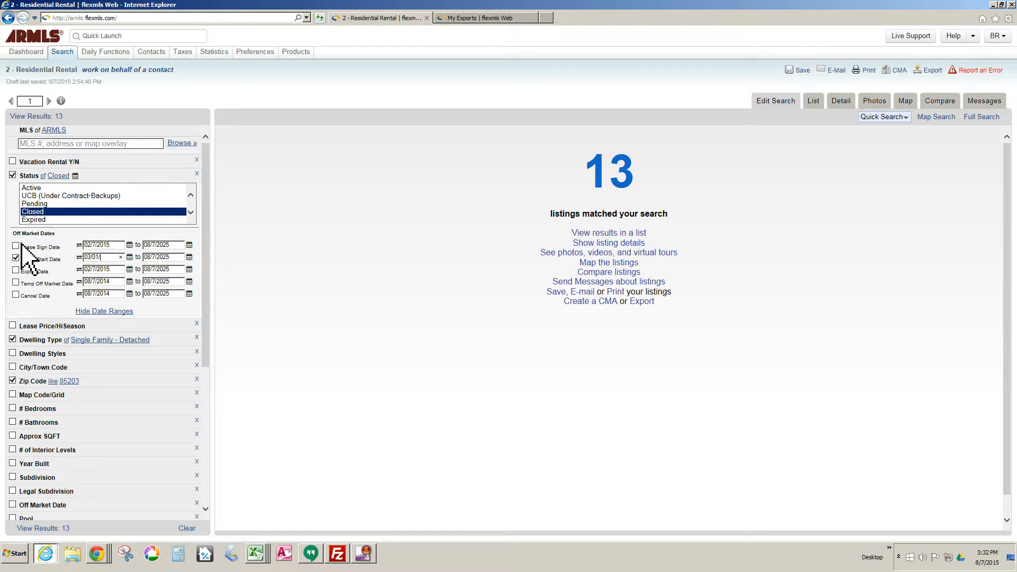
pyautogui.click(163, 256)
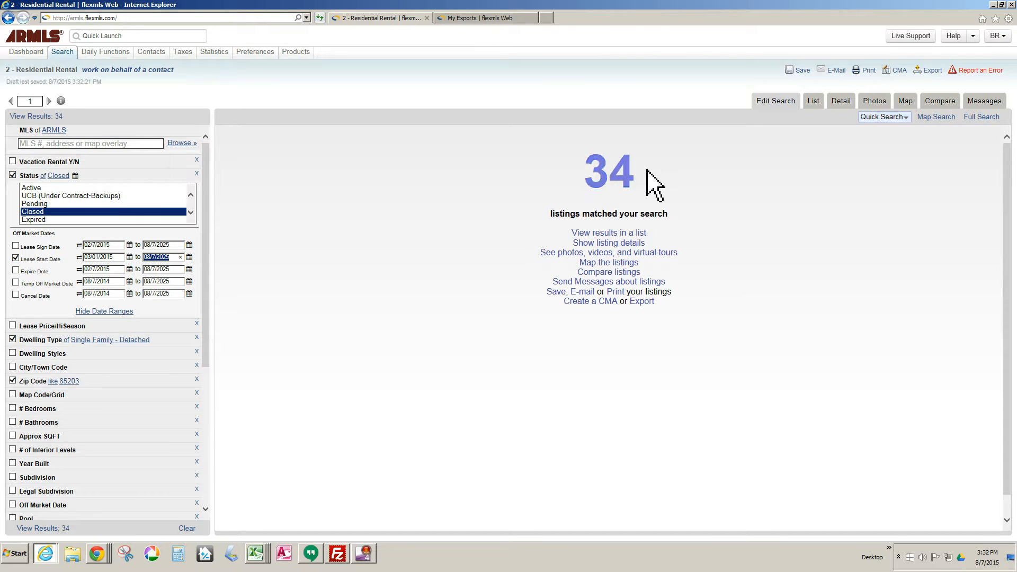
pyautogui.moveTo(613, 147)
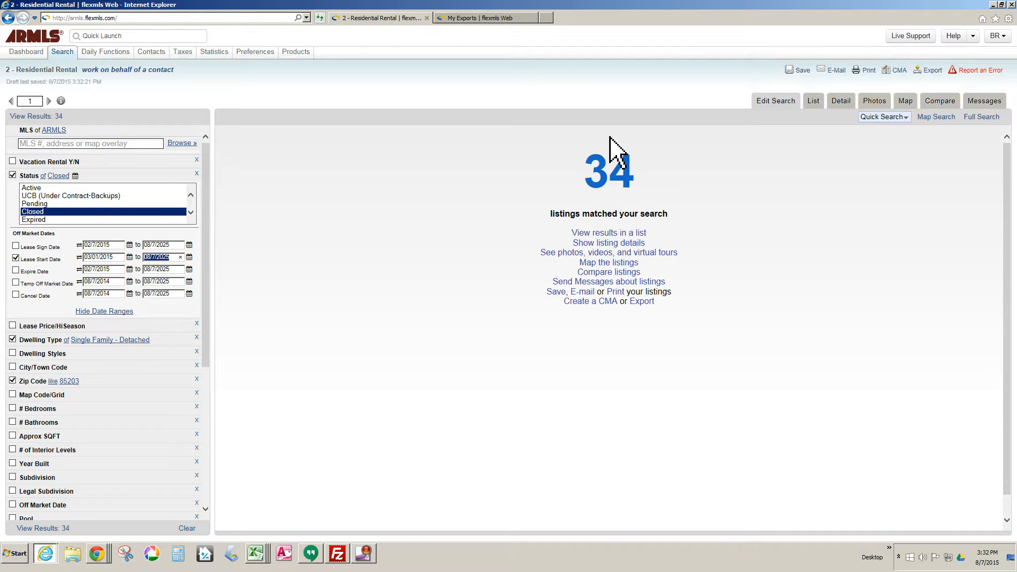
pyautogui.moveTo(813, 100)
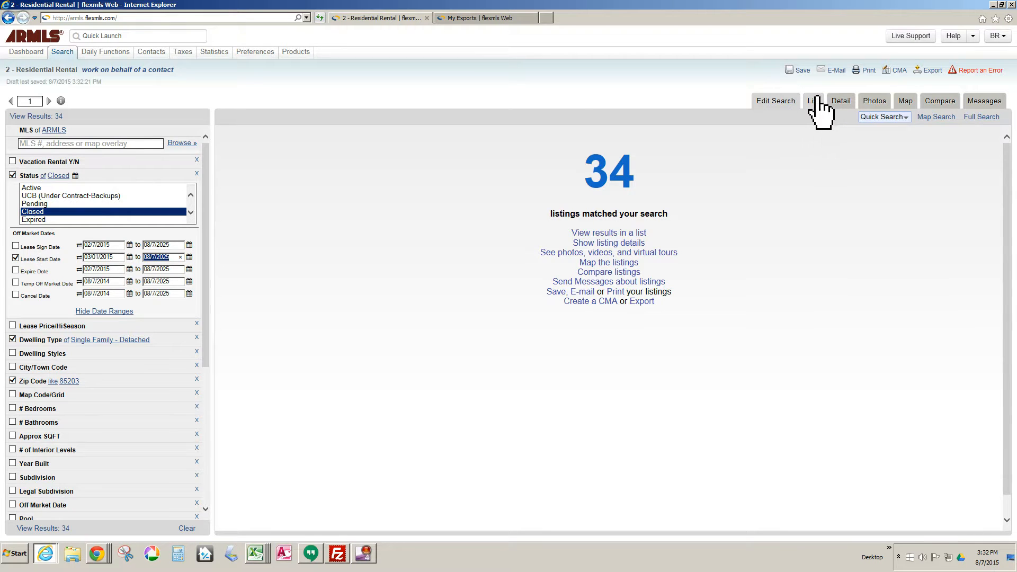
pyautogui.click(812, 100)
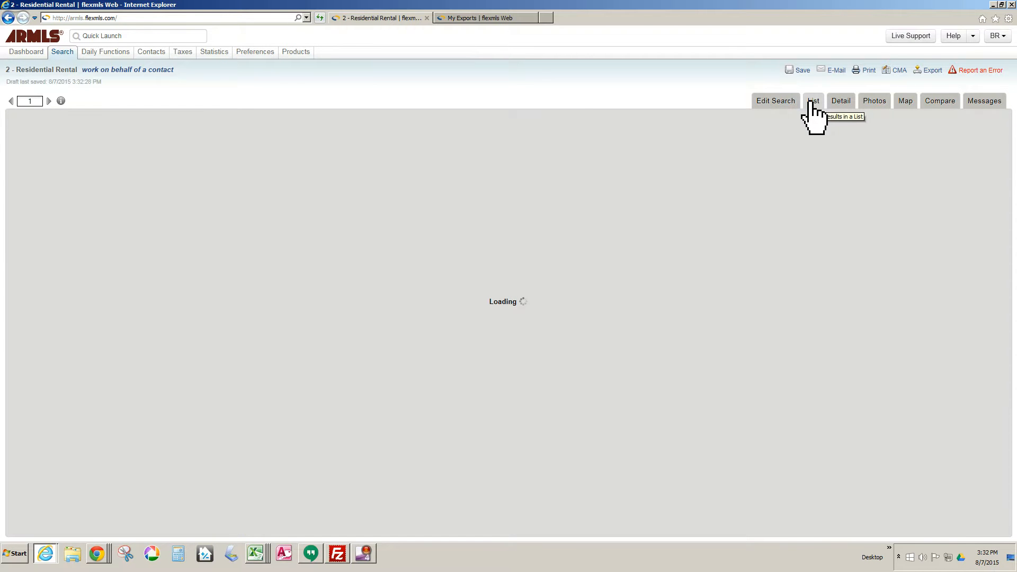
pyautogui.click(813, 100)
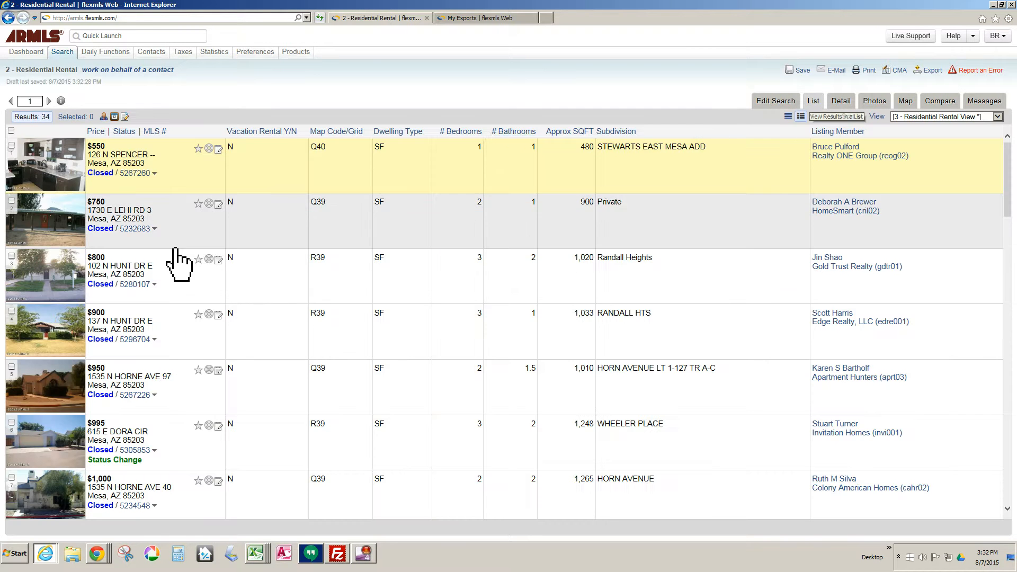
pyautogui.click(12, 131)
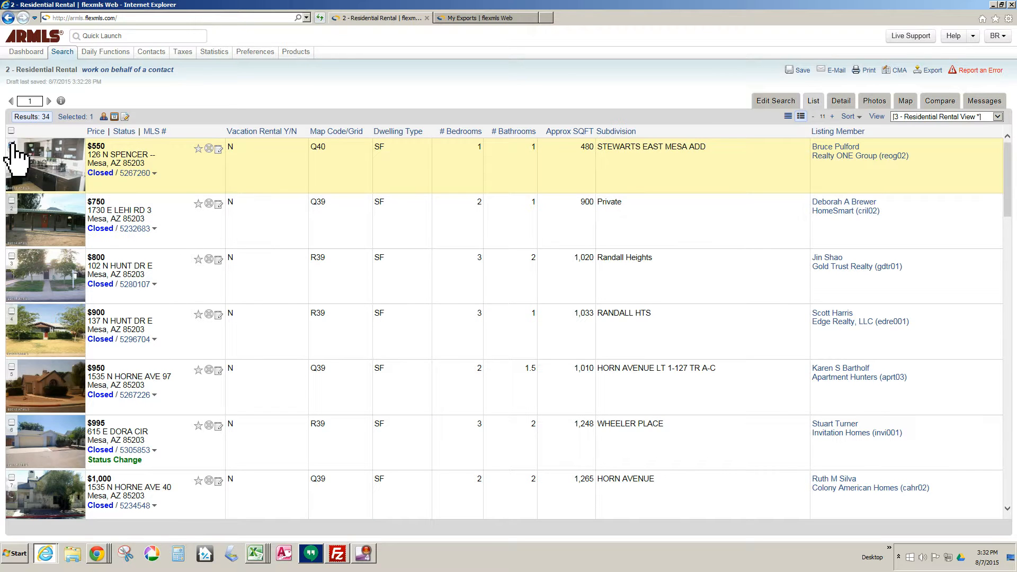
pyautogui.scroll(-3)
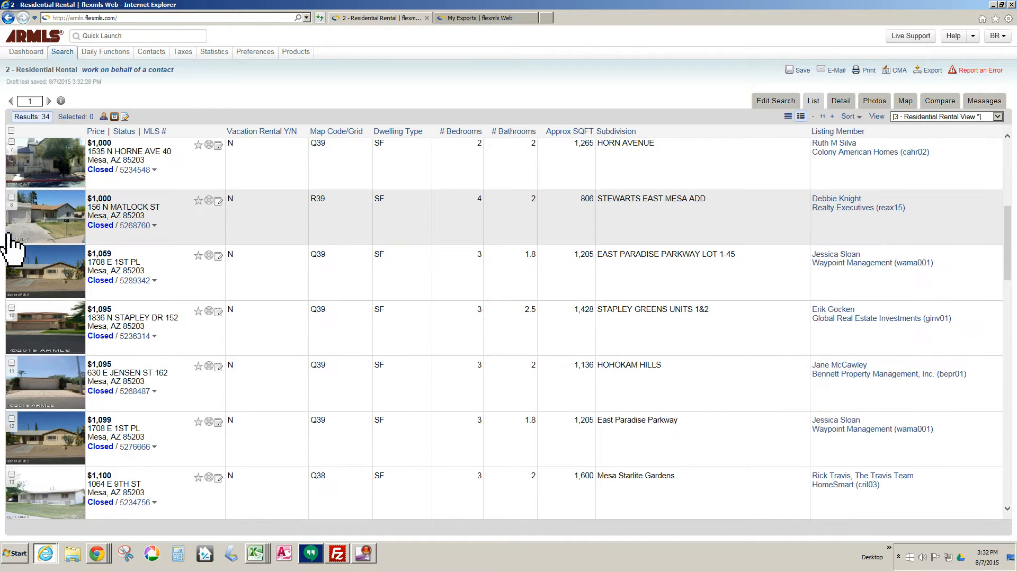
pyautogui.click(11, 307)
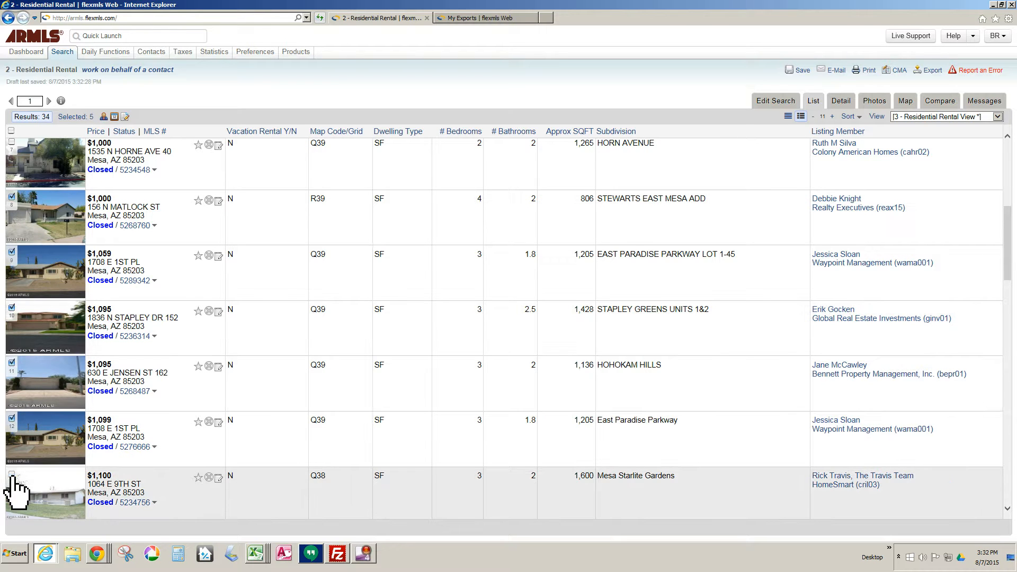
pyautogui.click(11, 478)
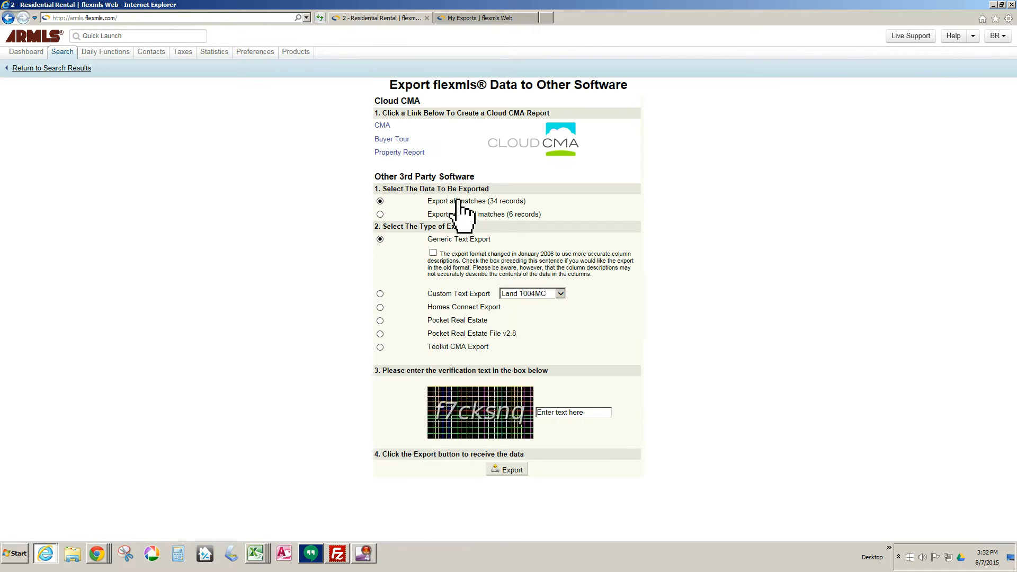
pyautogui.moveTo(403, 214)
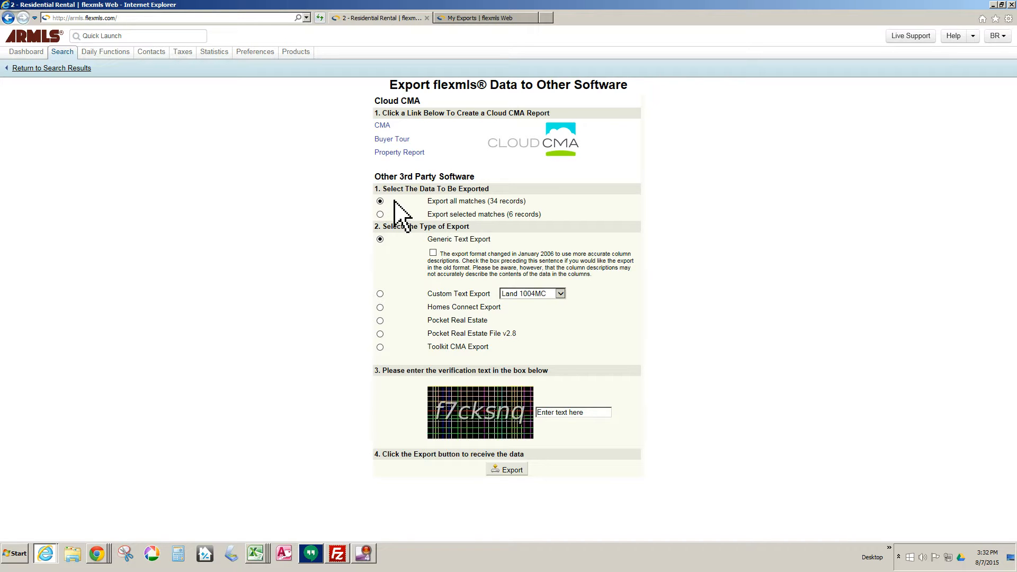
pyautogui.moveTo(461, 233)
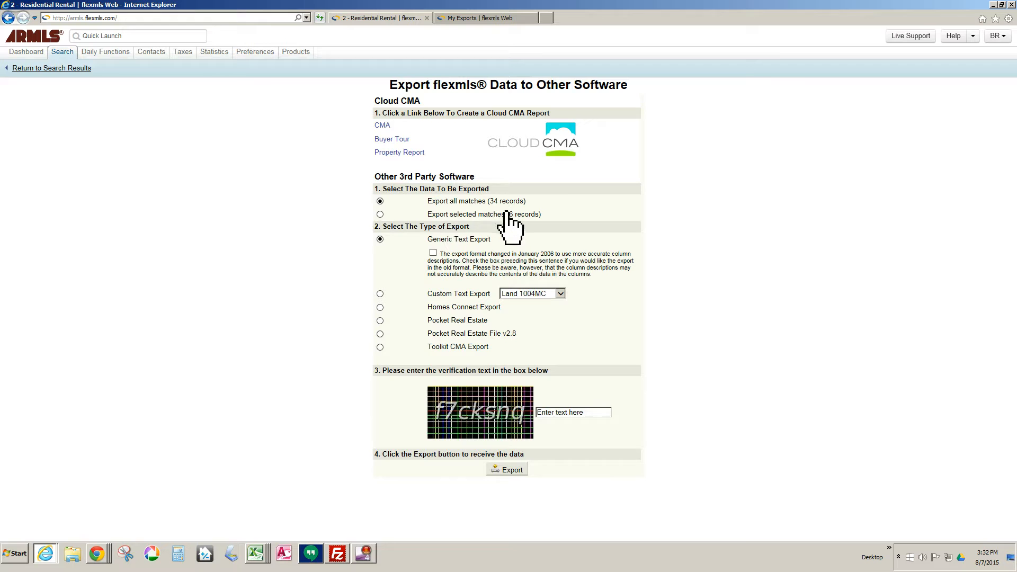
pyautogui.click(381, 214)
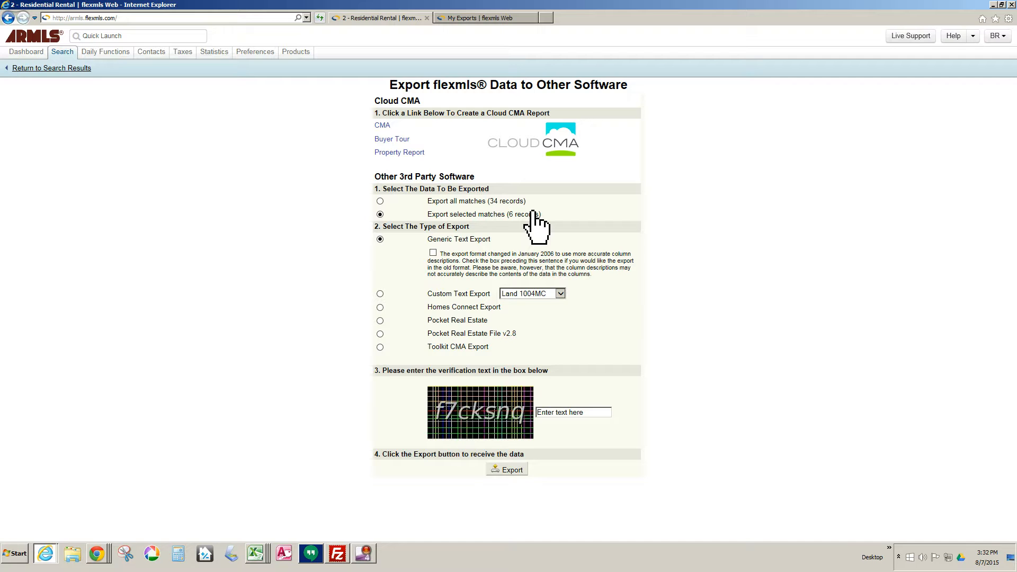
pyautogui.moveTo(535, 229)
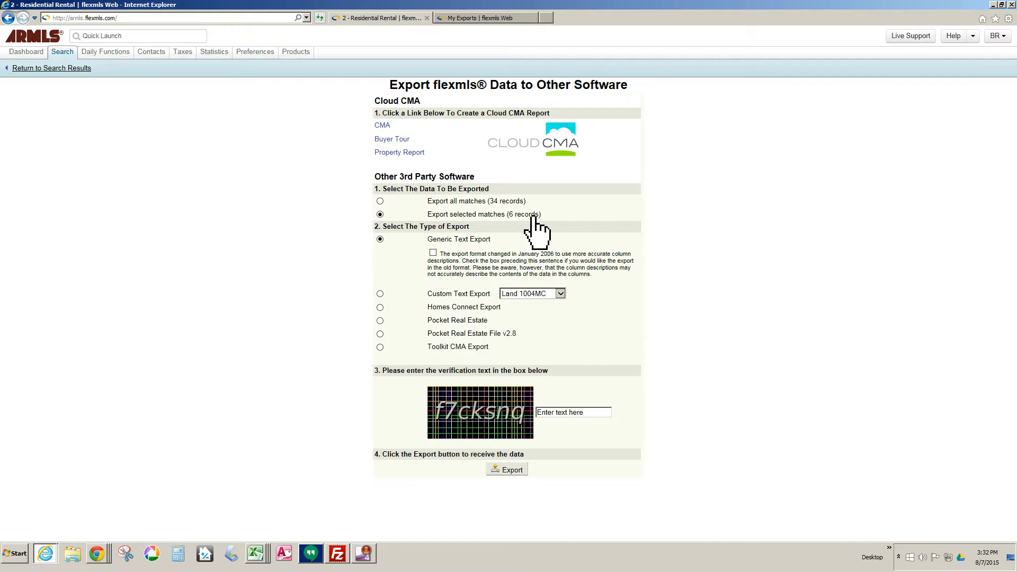
pyautogui.moveTo(525, 230)
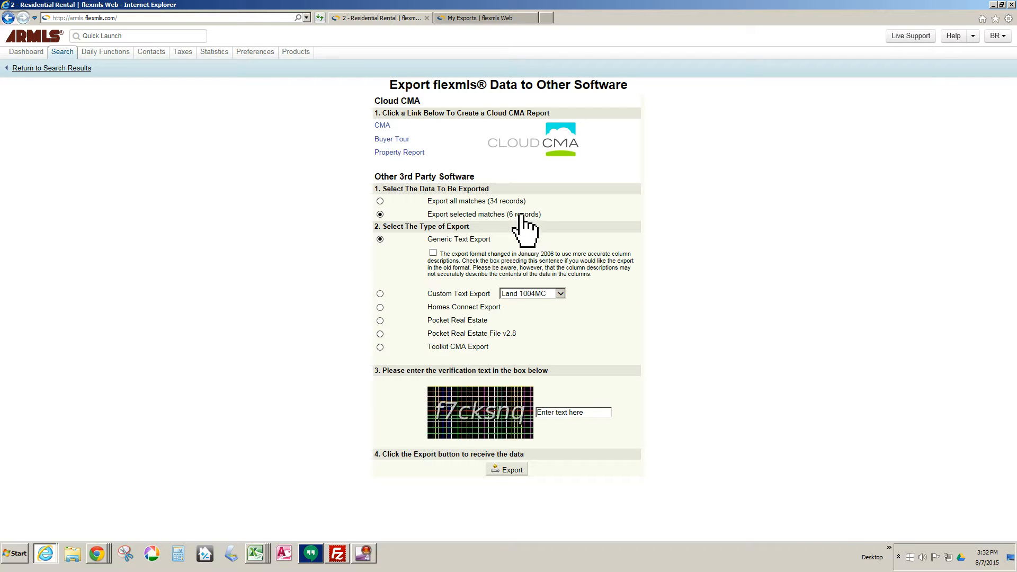
pyautogui.moveTo(486, 214)
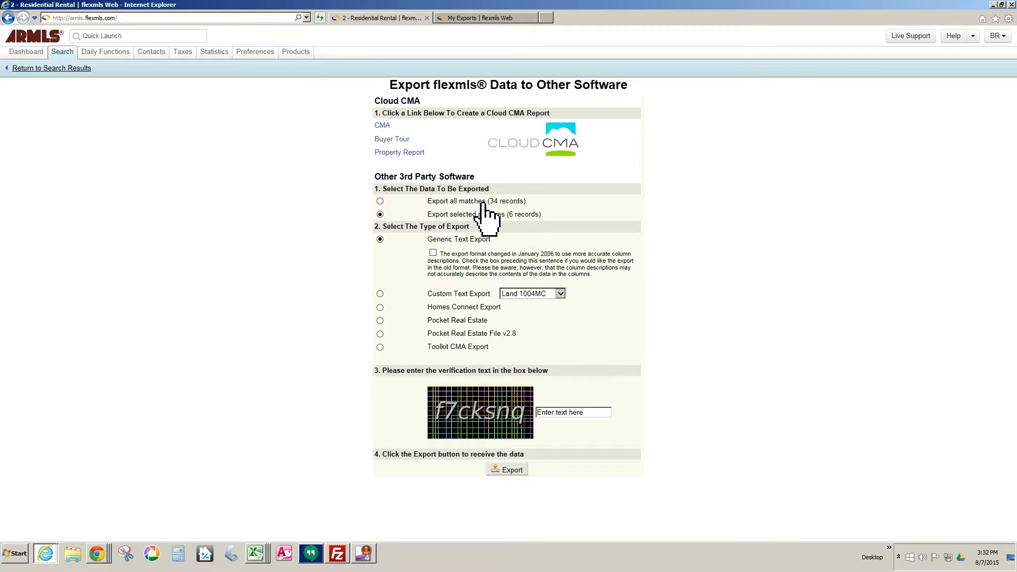
pyautogui.moveTo(409, 233)
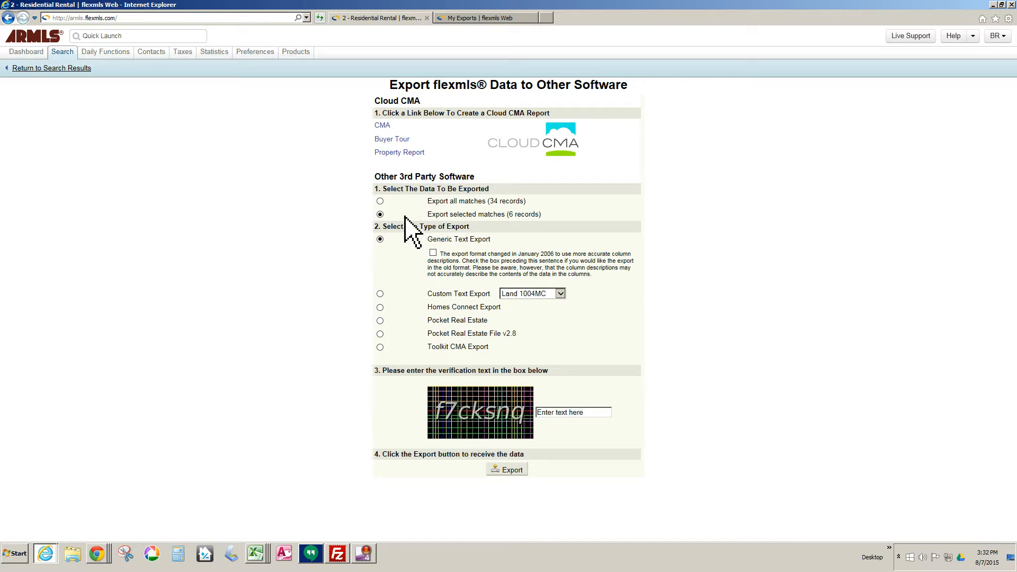
pyautogui.moveTo(382, 306)
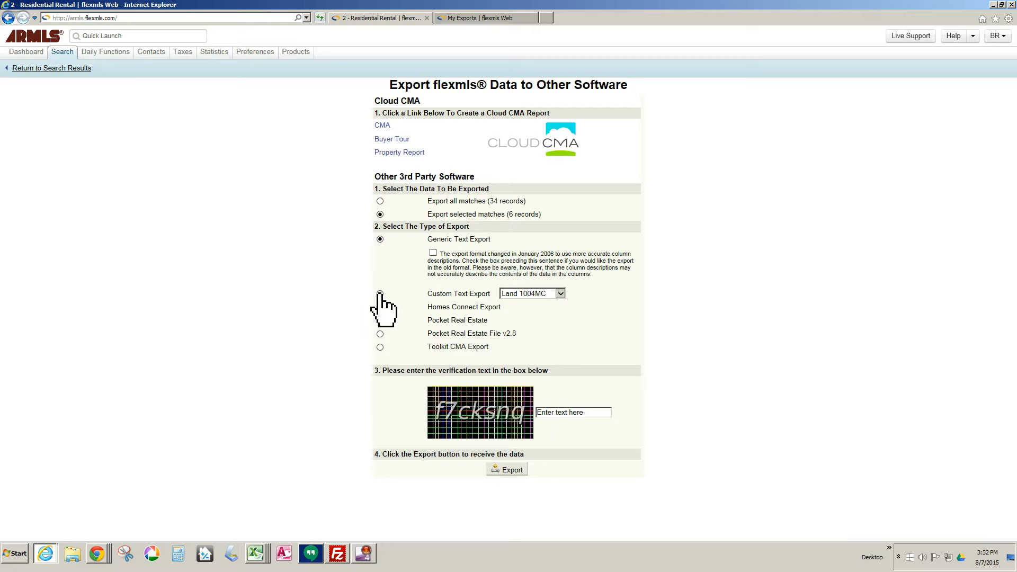
# - Choose Custom Text Export with the Spark template, leaving the old export format off
pyautogui.click(559, 293)
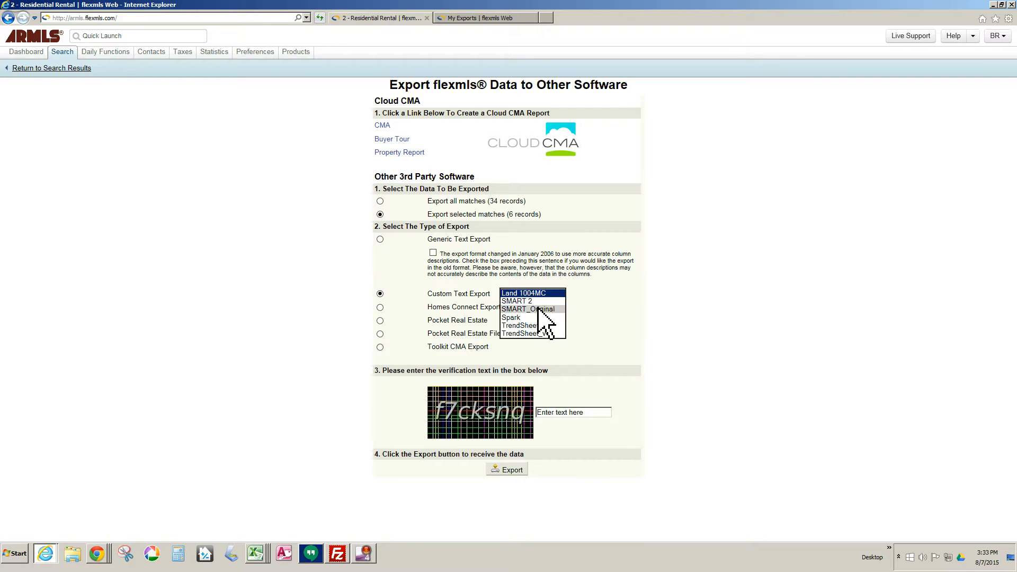
pyautogui.moveTo(522, 318)
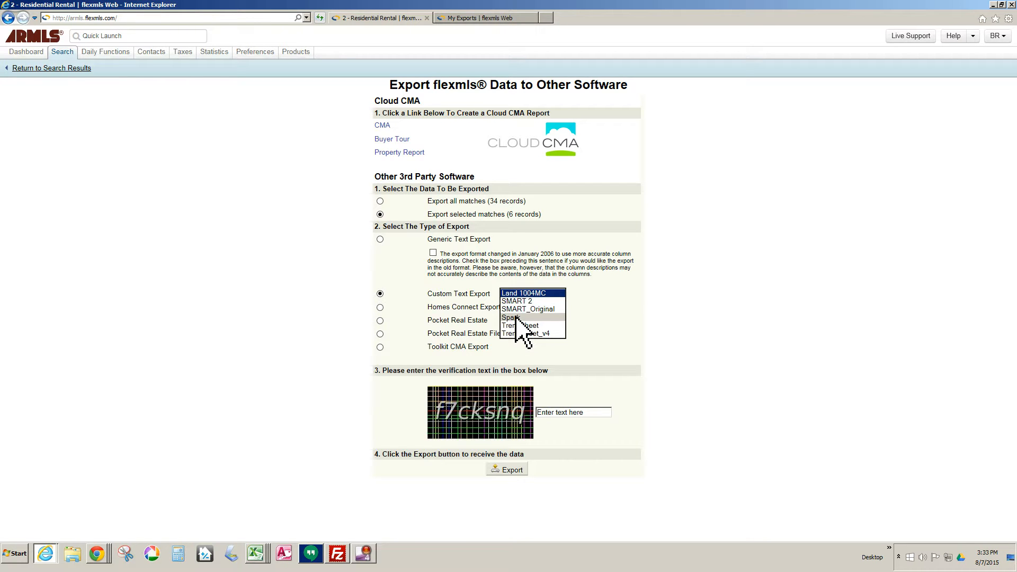
pyautogui.click(511, 319)
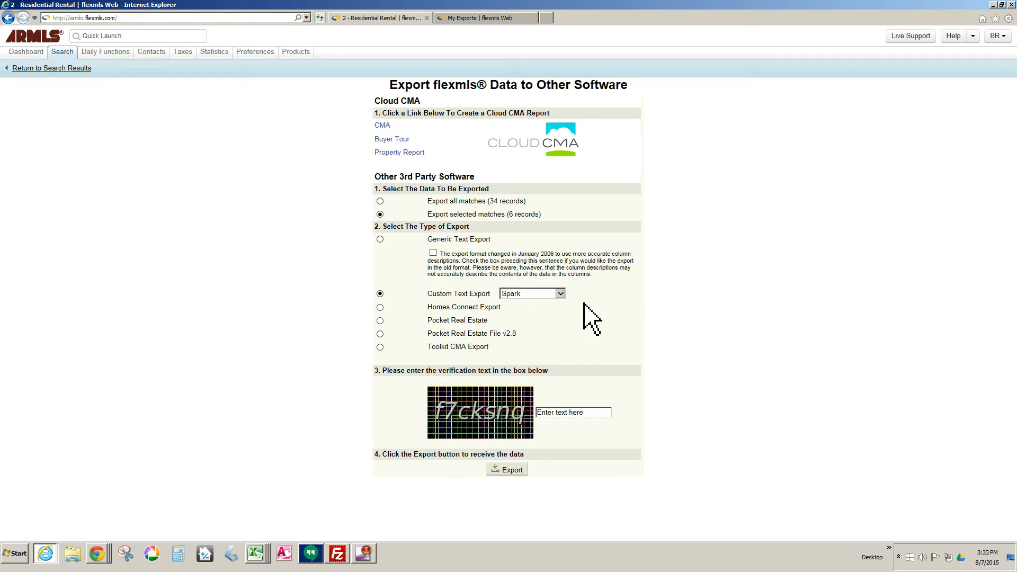
pyautogui.moveTo(496, 319)
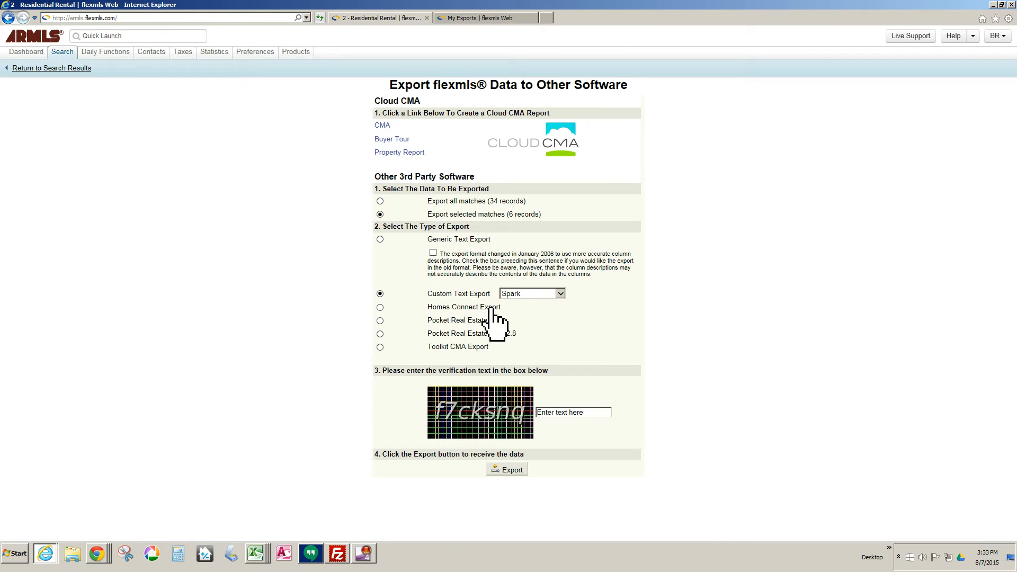
pyautogui.moveTo(509, 347)
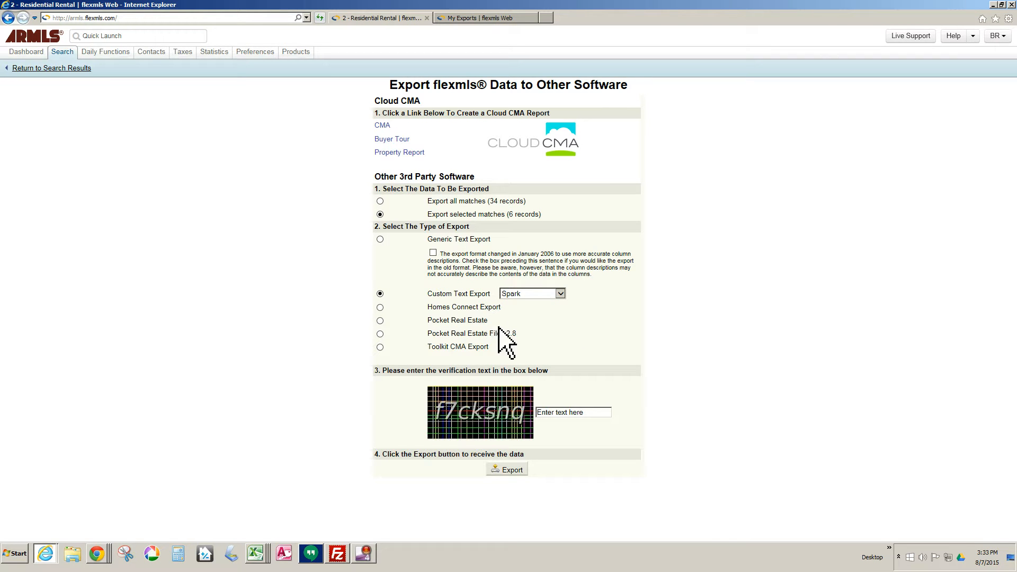
pyautogui.moveTo(413, 299)
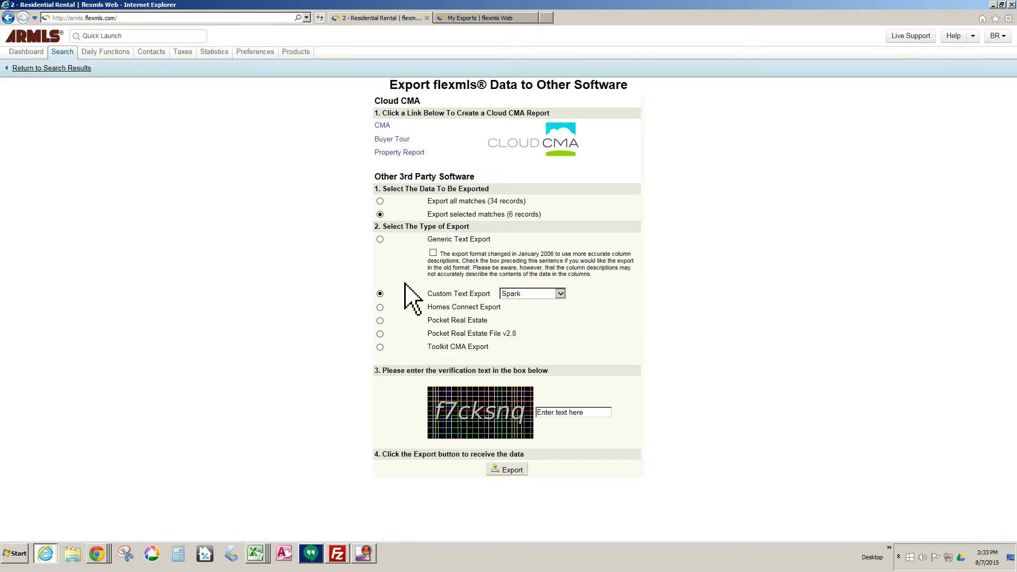
pyautogui.click(559, 293)
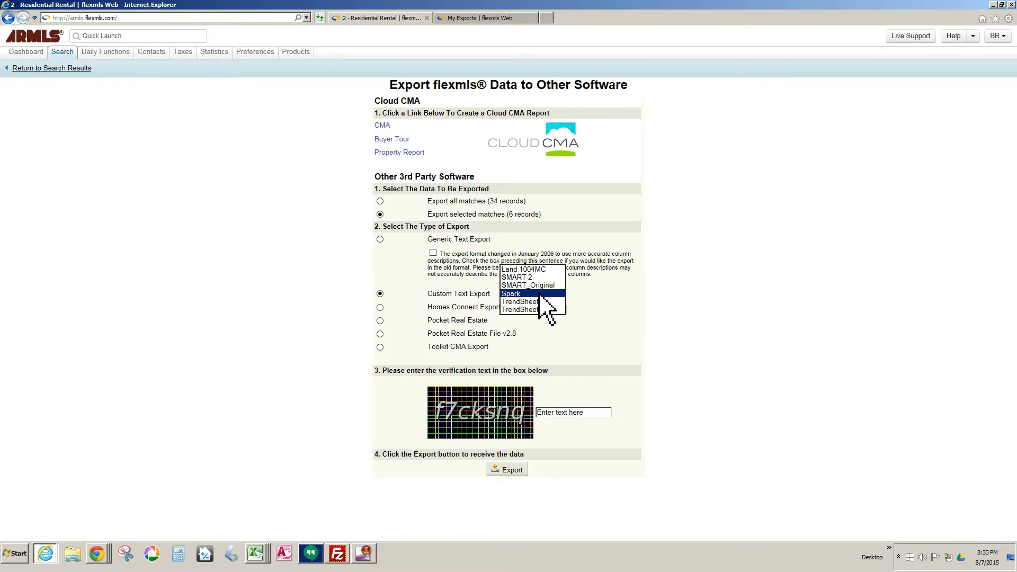
pyautogui.click(512, 293)
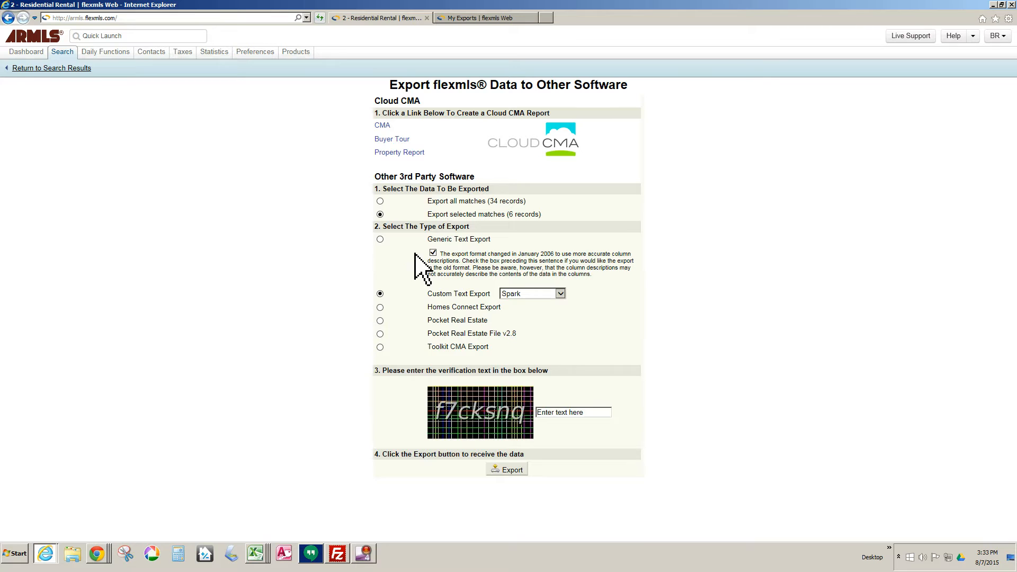
pyautogui.click(380, 238)
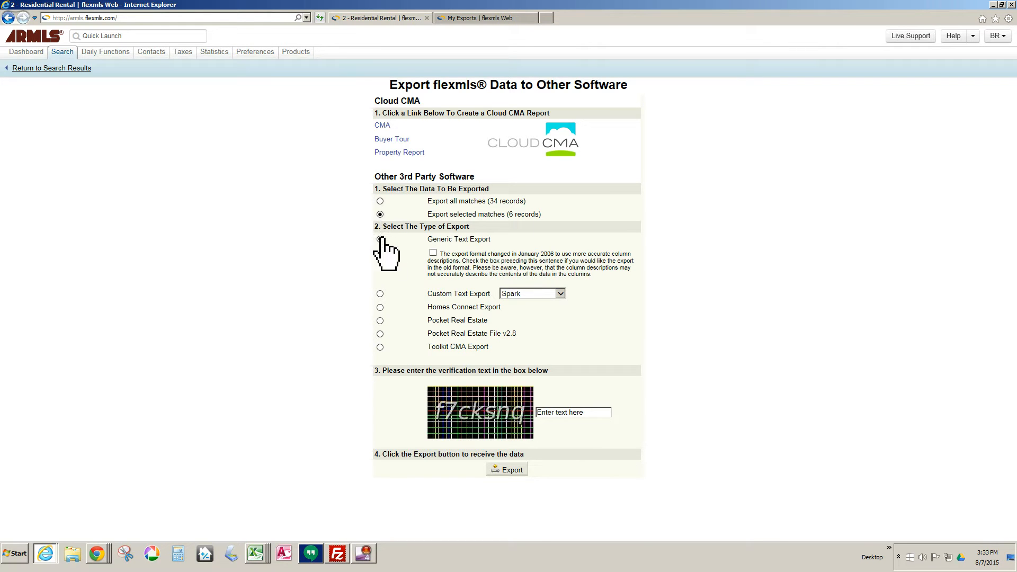
pyautogui.click(381, 238)
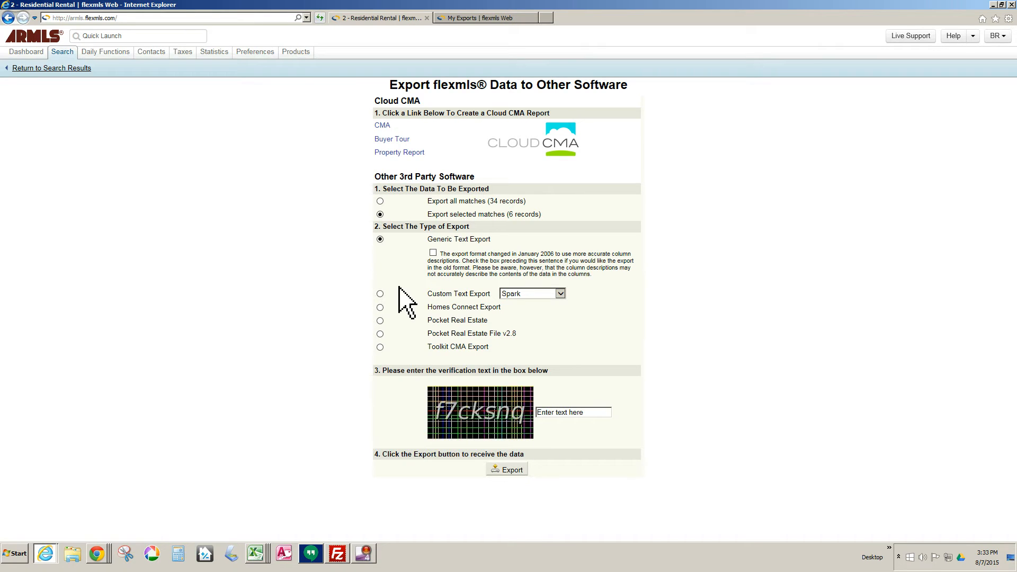
pyautogui.moveTo(492, 300)
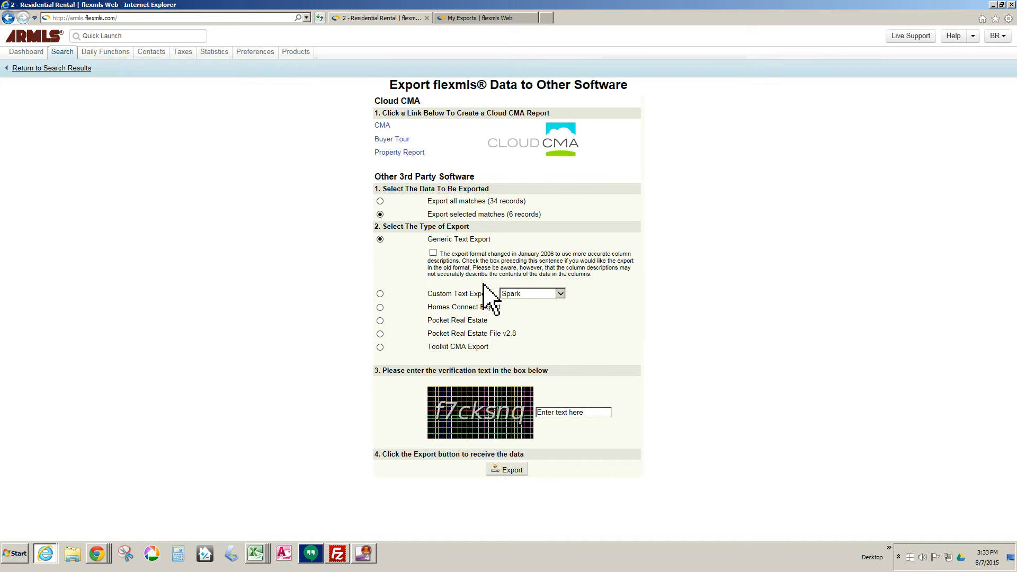
pyautogui.moveTo(405, 310)
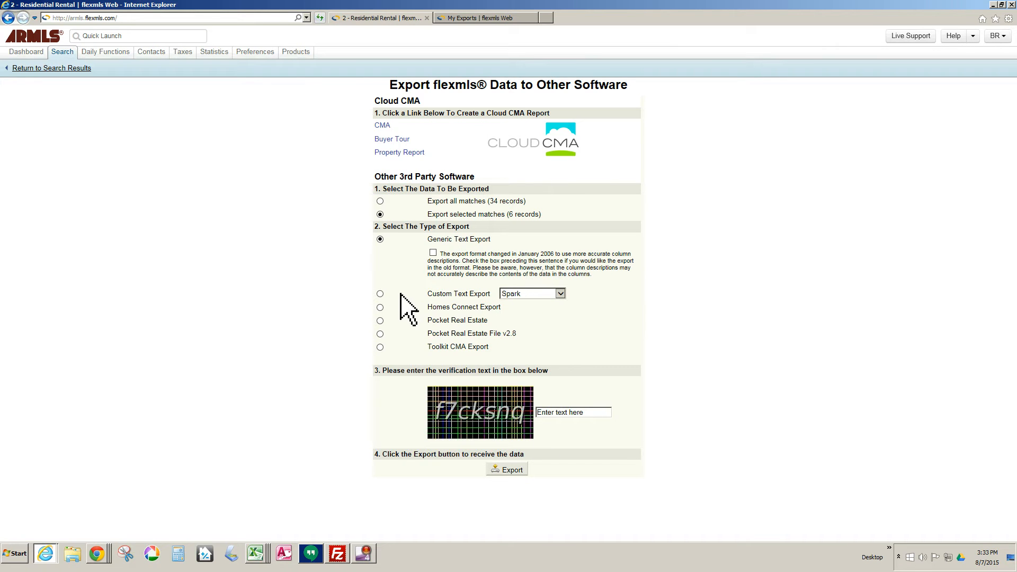
pyautogui.click(381, 293)
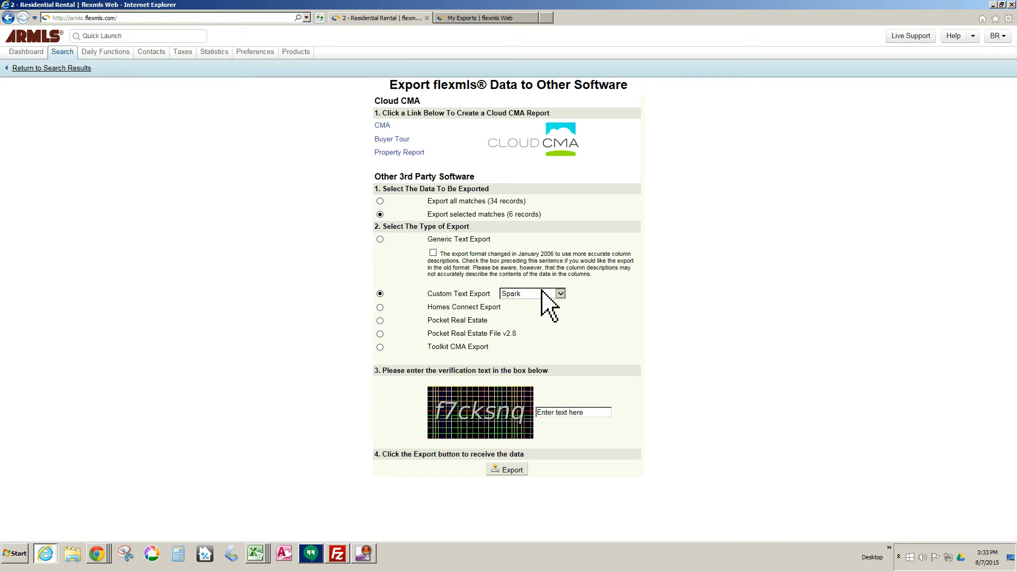
# - Enter verification code 'f7cksnq' and export the six selected records
pyautogui.click(573, 412)
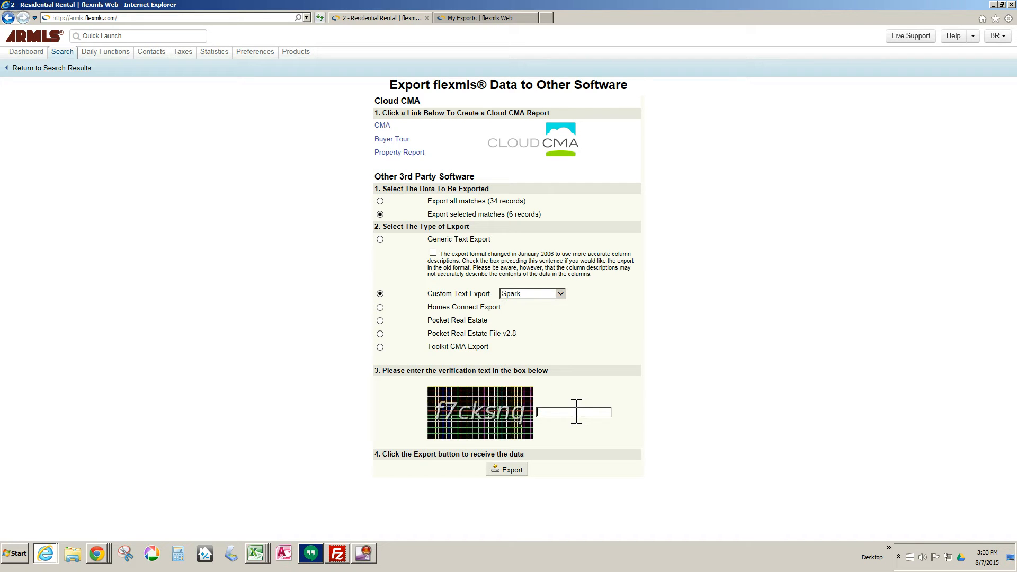
pyautogui.write('f7cksnq')
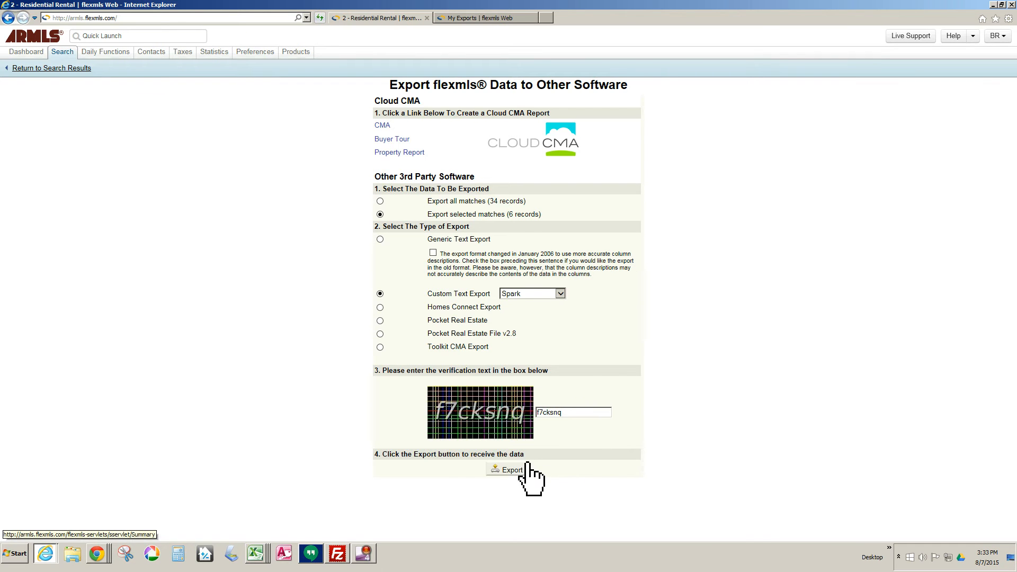
pyautogui.click(509, 470)
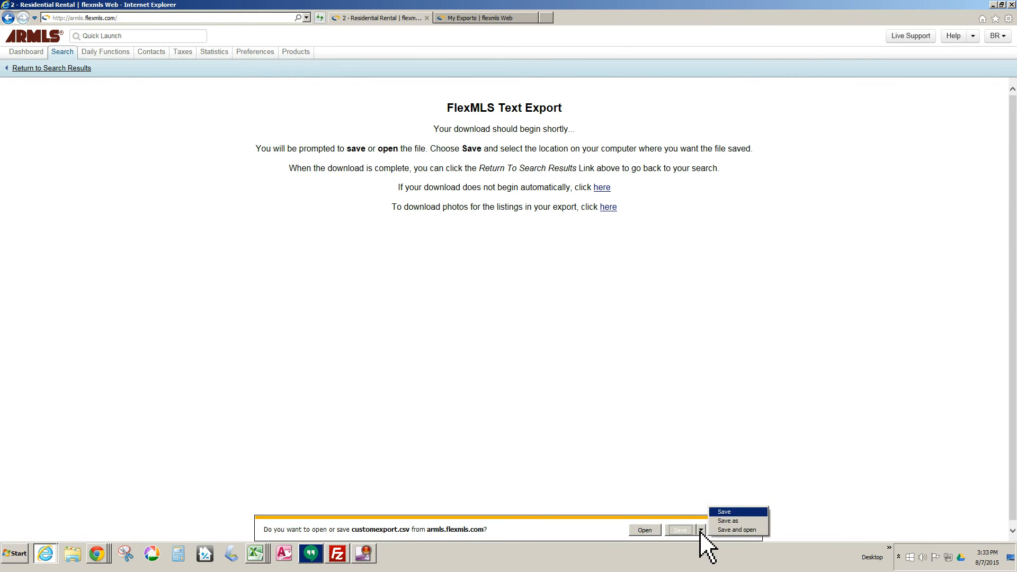
# - Save customexport.csv from the download prompt
pyautogui.click(727, 521)
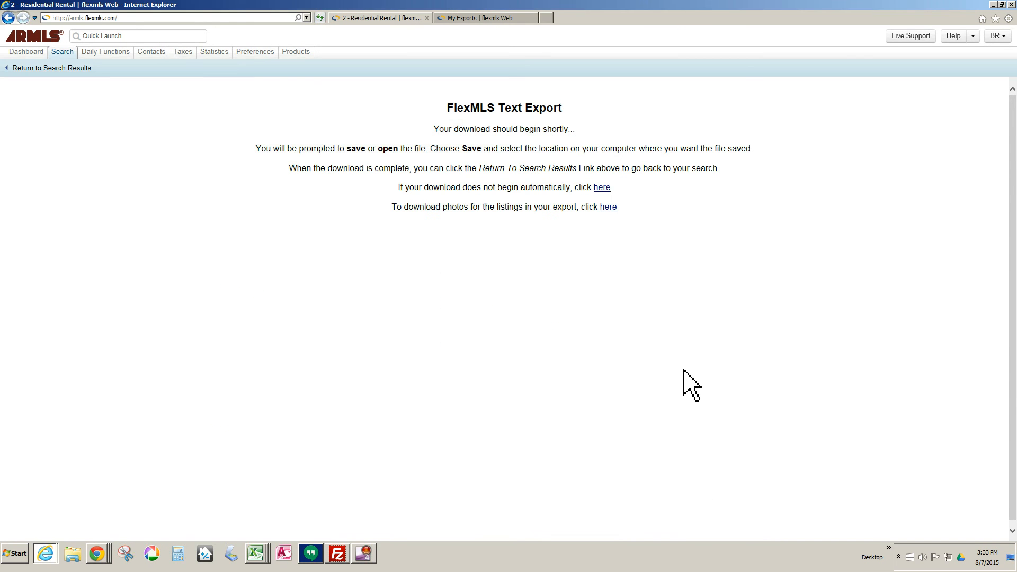
pyautogui.moveTo(640, 410)
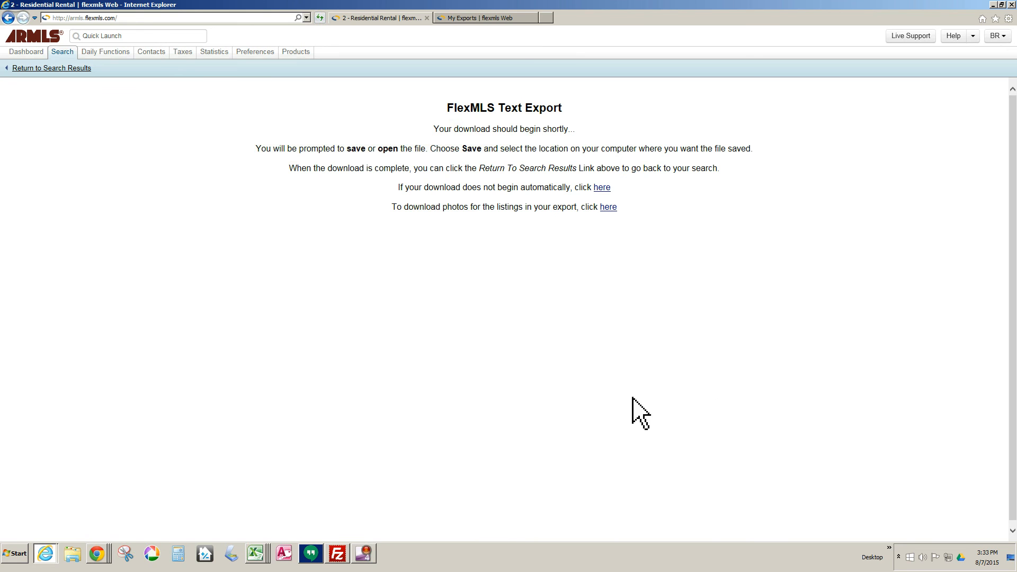